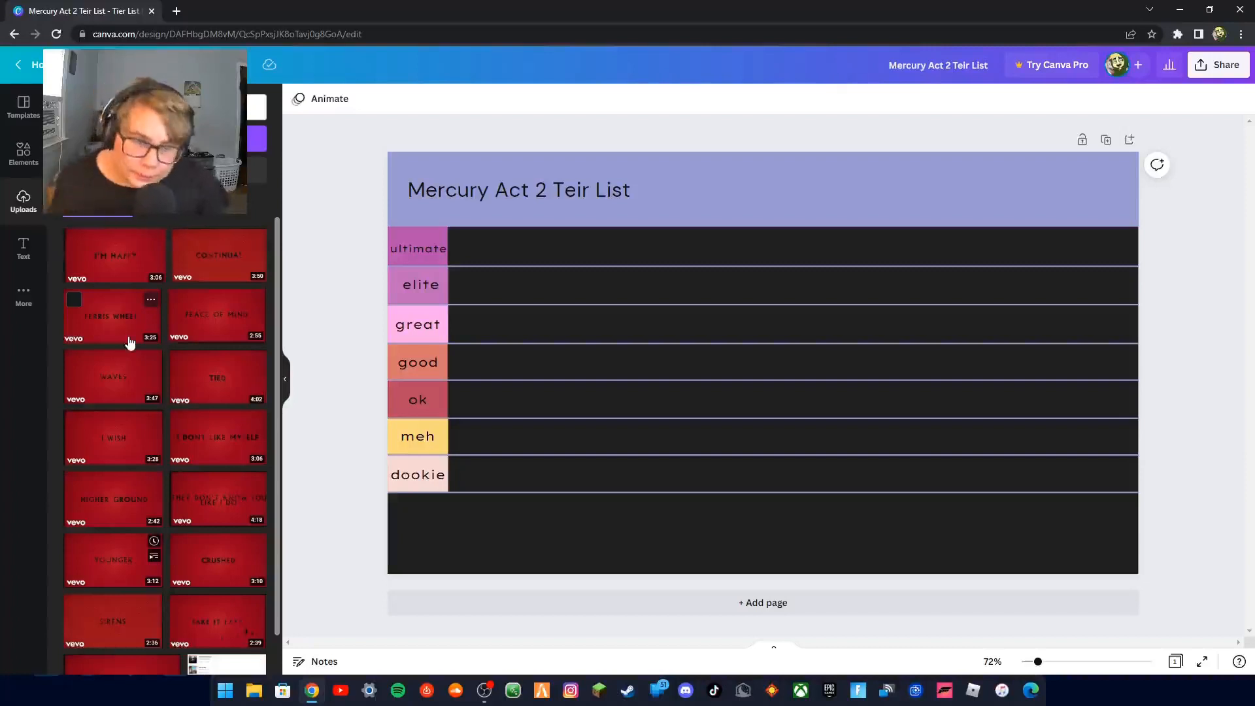
mouse_move(128, 315)
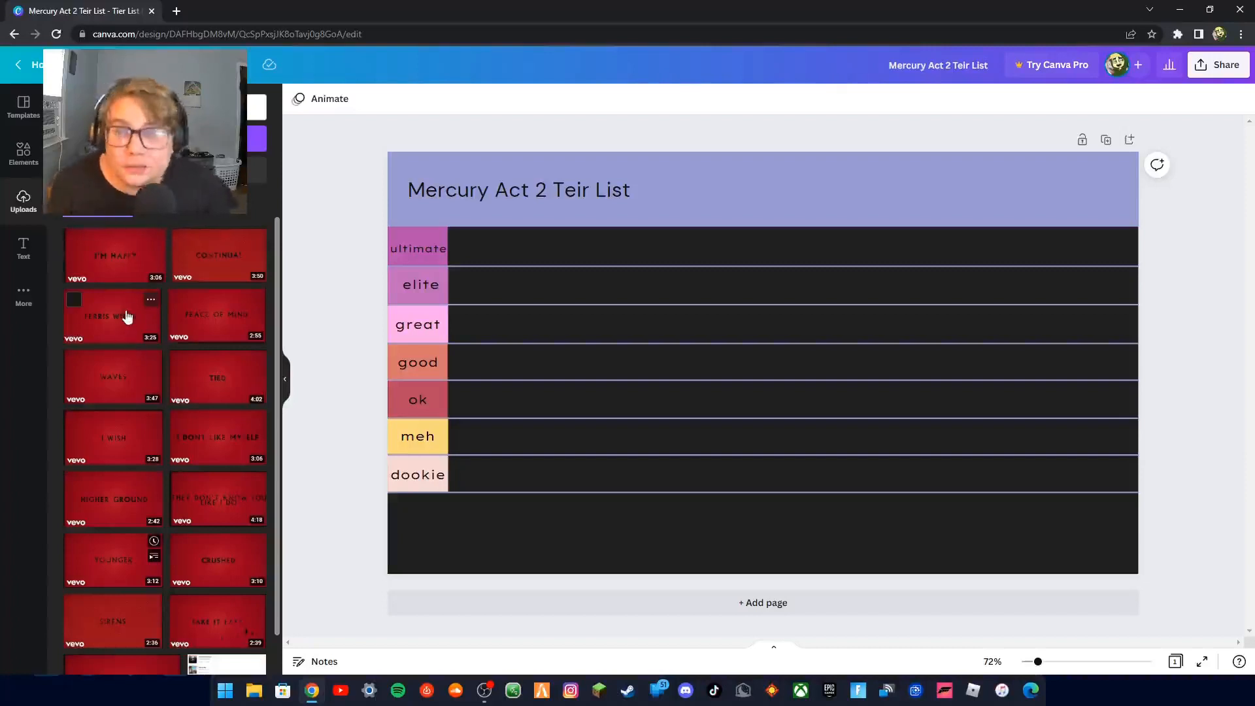
mouse_move(121, 391)
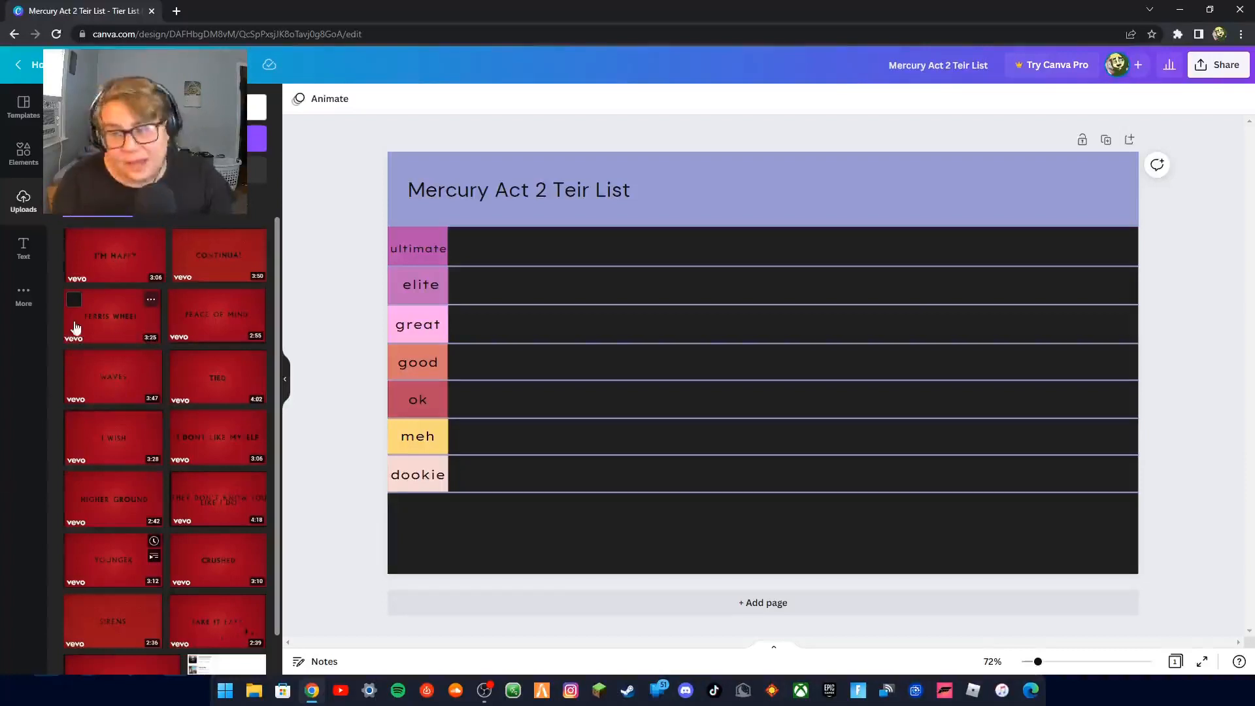
mouse_move(107, 330)
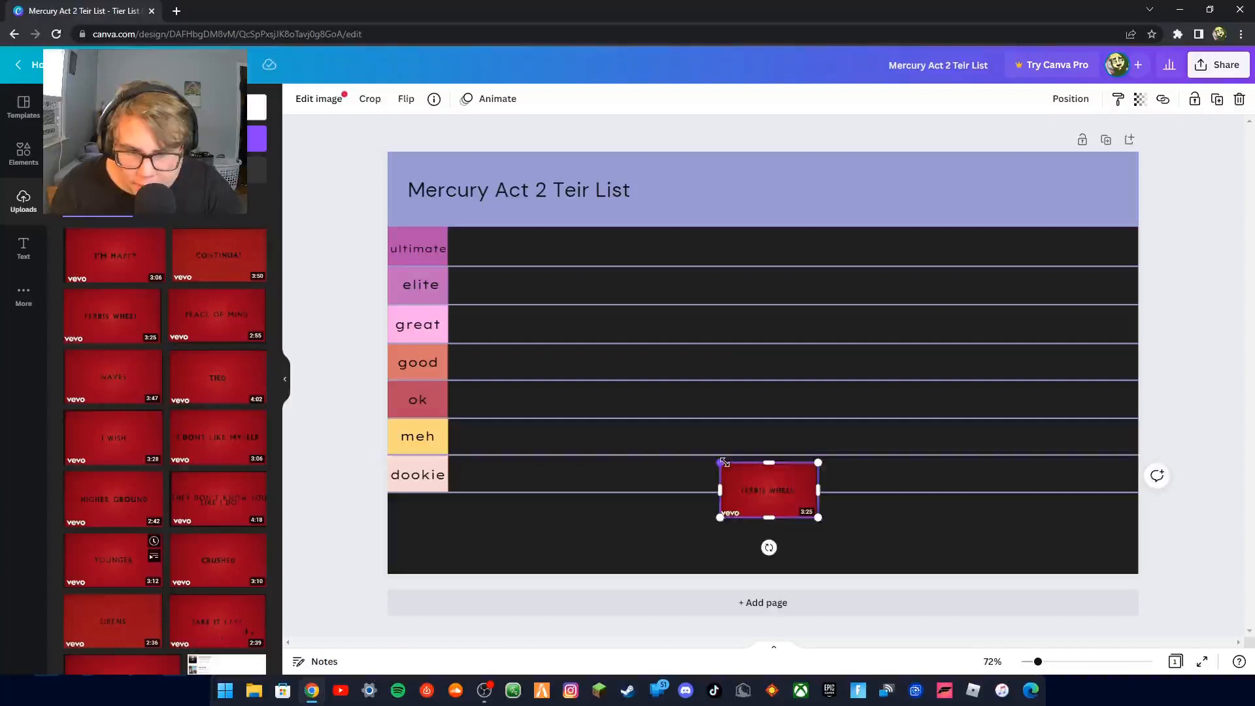
- Shrink the Ferris Wheel thumbnail to row size and set it in the great row
left_click_drag(767, 491, 486, 324)
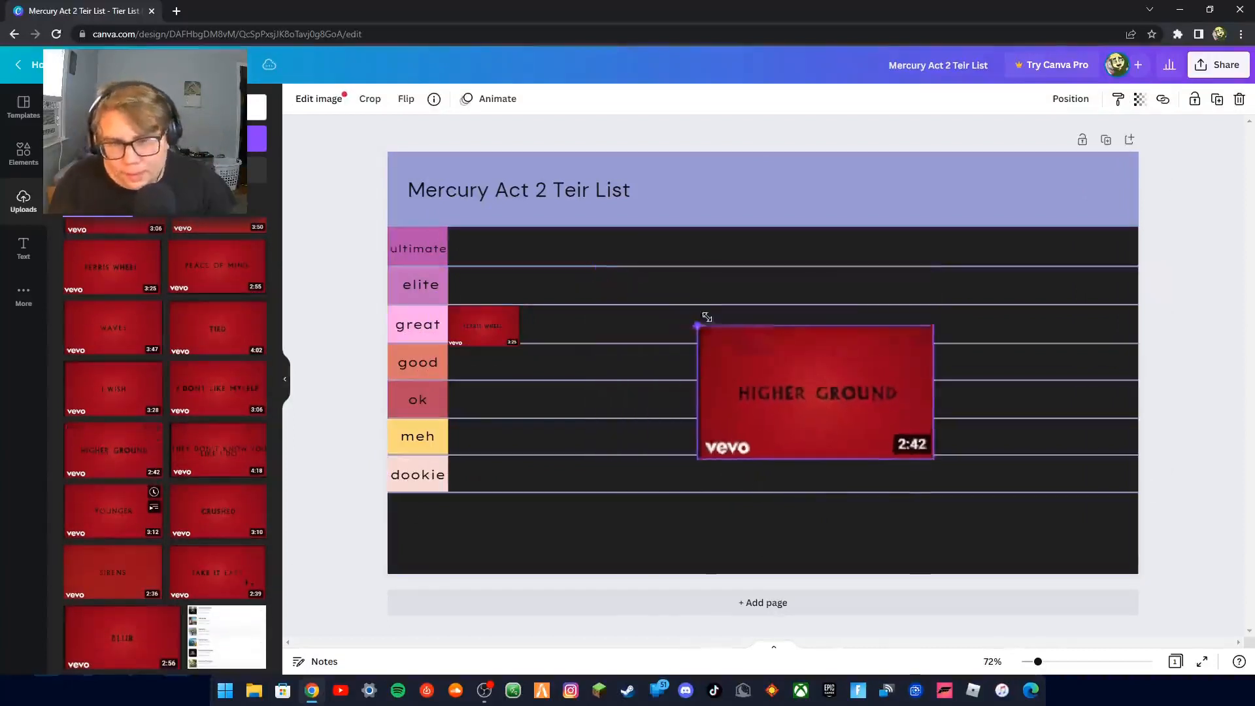
- Shrink the Higher Ground thumbnail and move it into the good row
left_click_drag(696, 325, 869, 421)
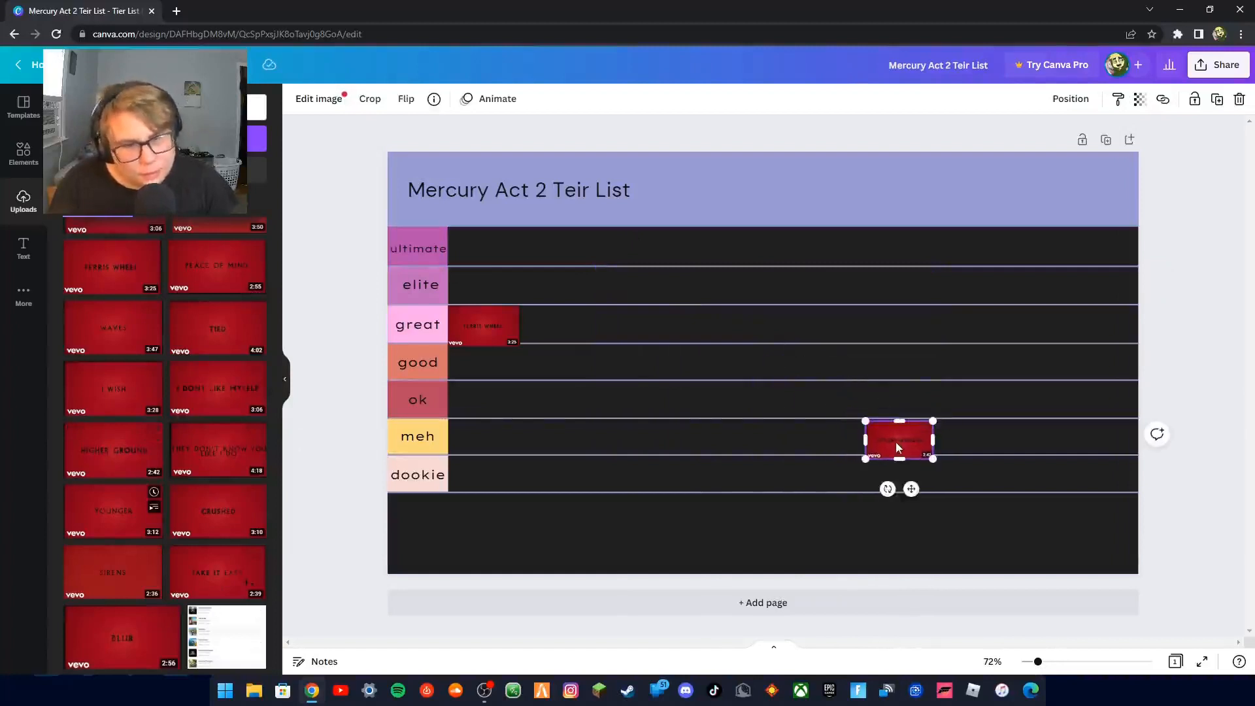
left_click_drag(898, 438, 476, 370)
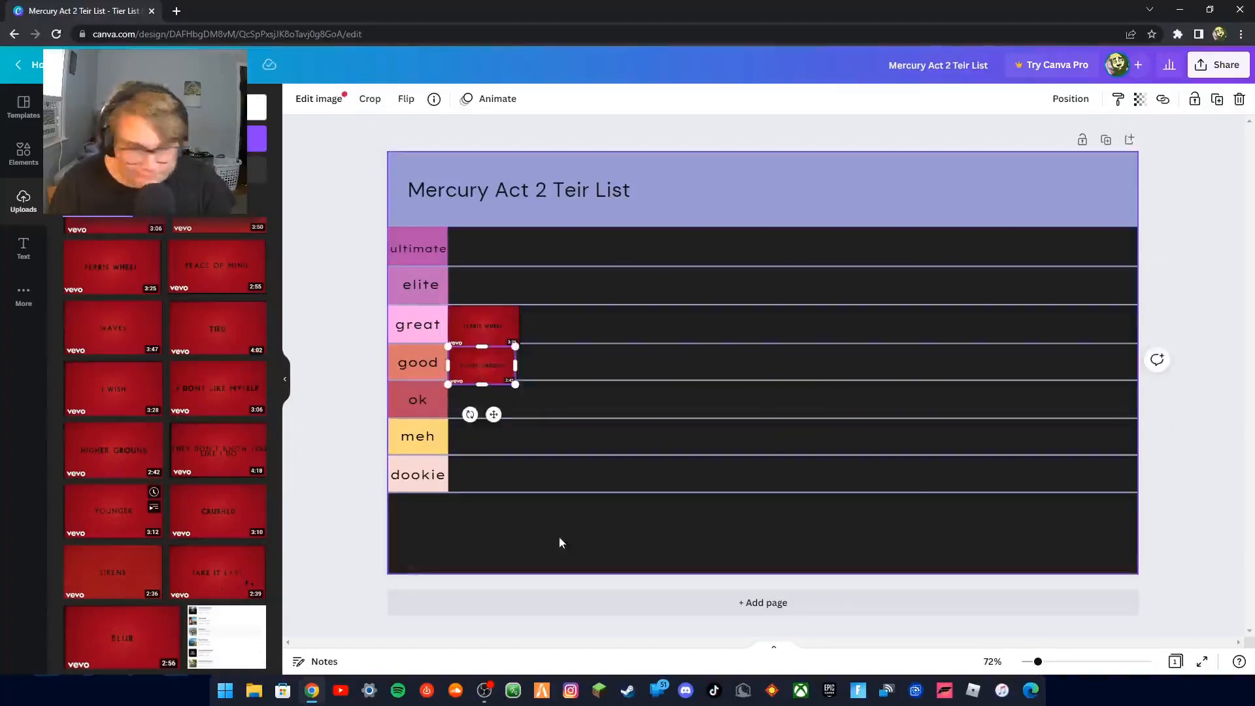
mouse_move(539, 524)
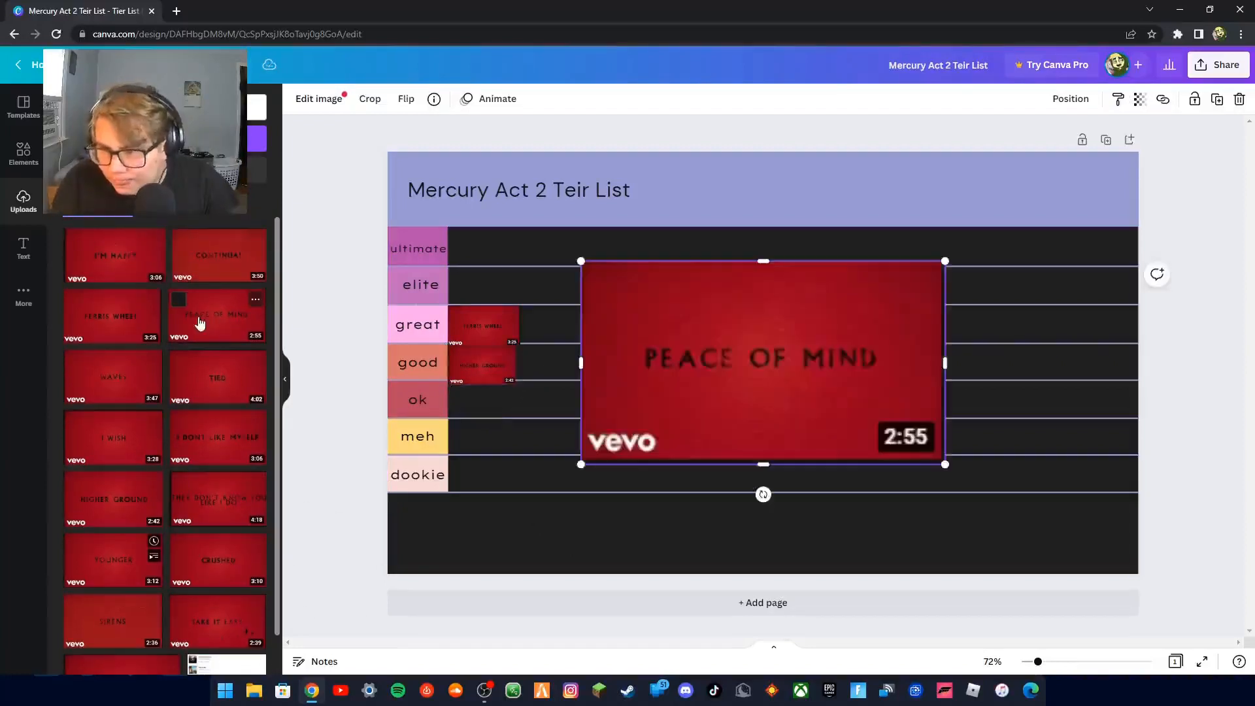
mouse_move(583, 262)
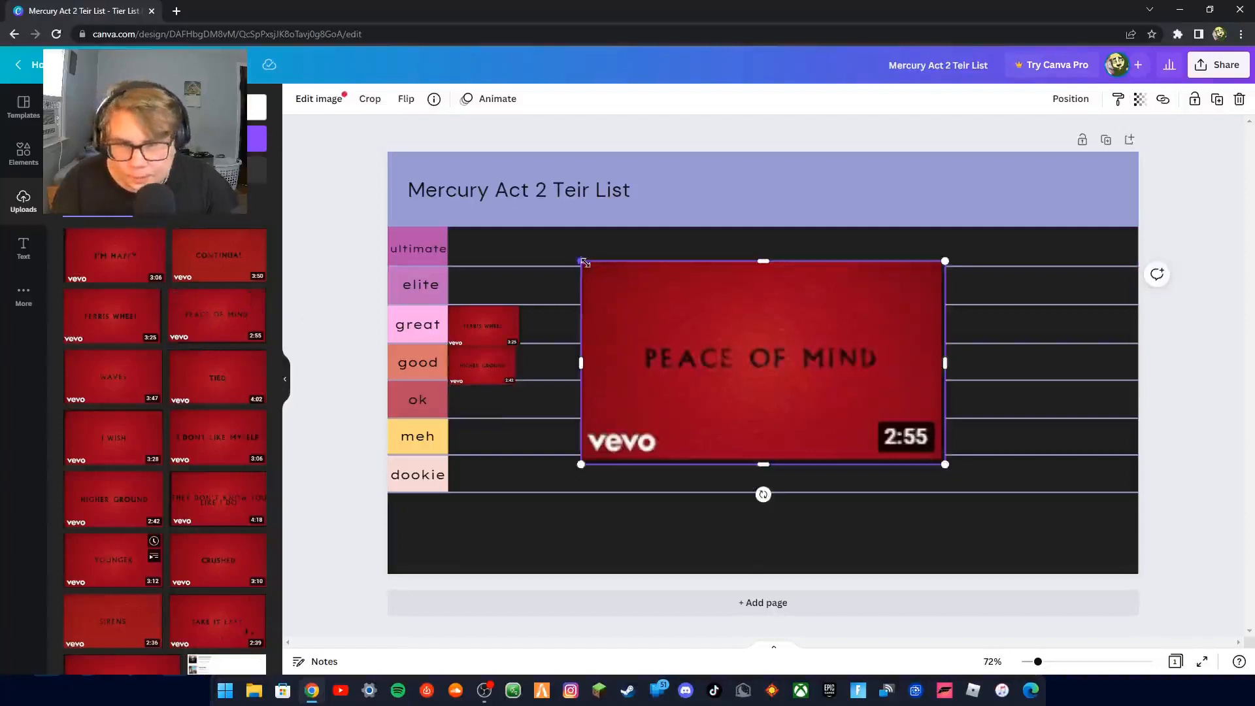
- Shrink the Peace of Mind thumbnail and place it in the good row beside Higher Ground
left_click_drag(762, 362, 897, 437)
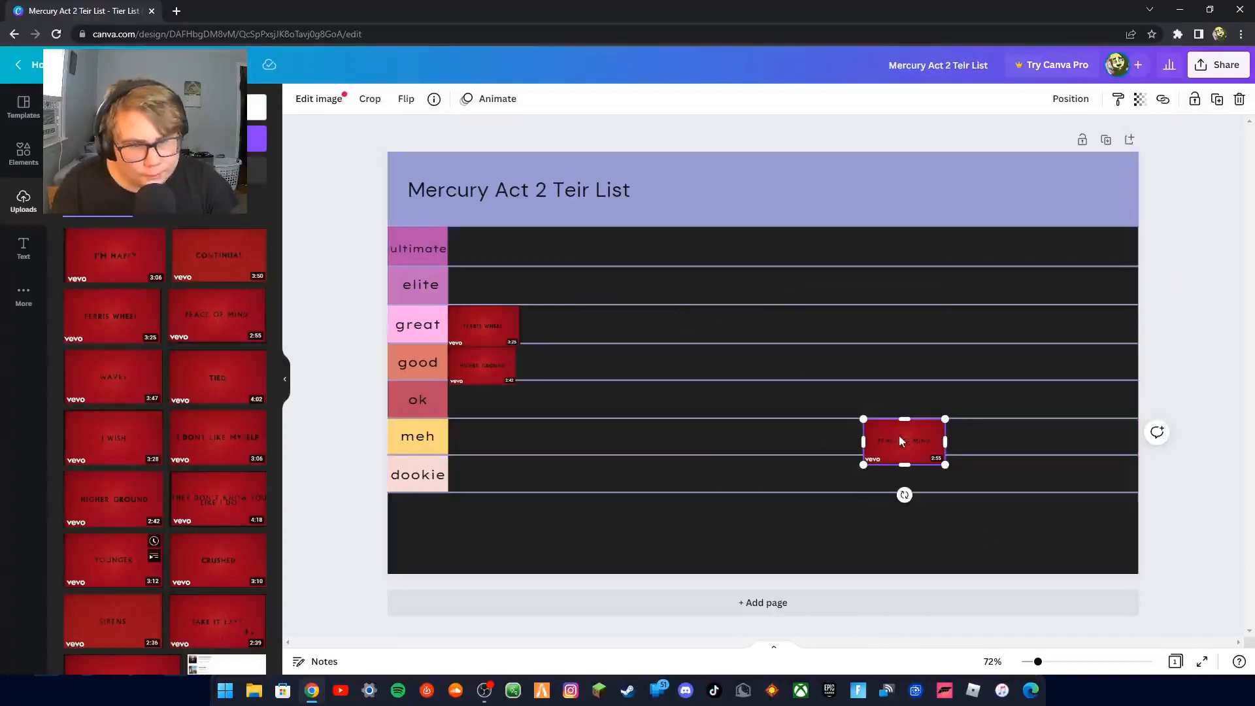
left_click_drag(903, 440, 492, 367)
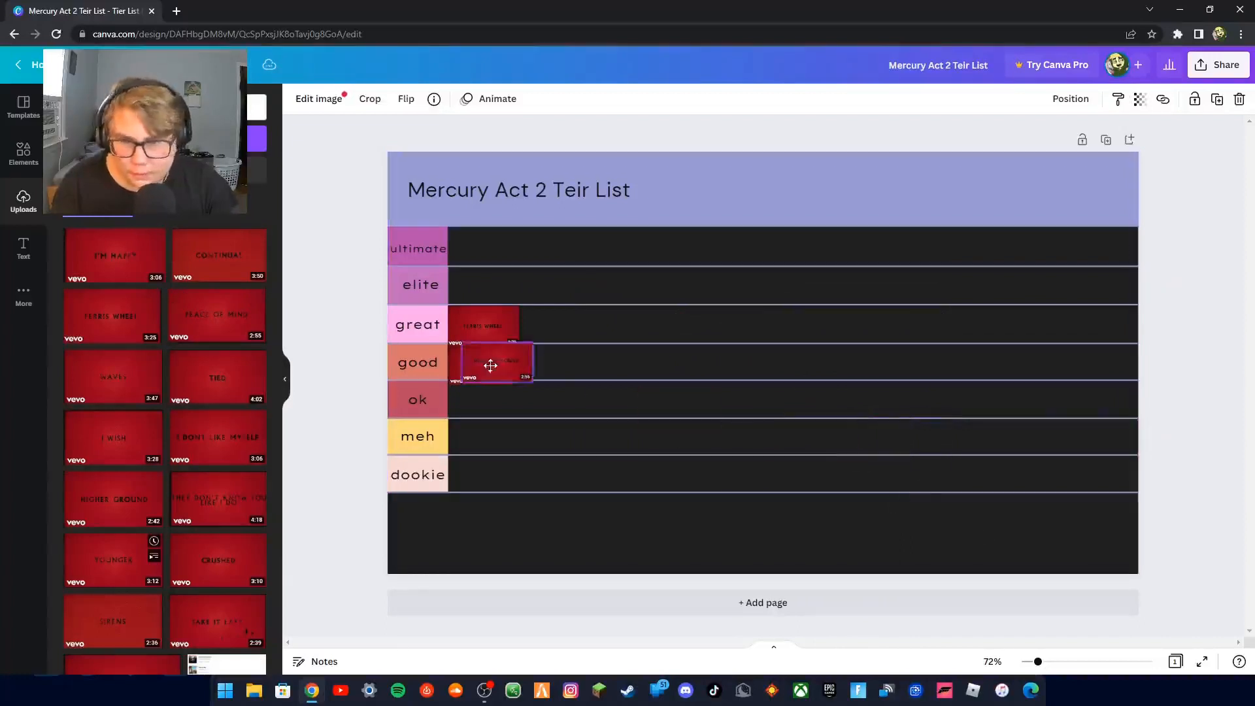
left_click_drag(491, 366, 550, 366)
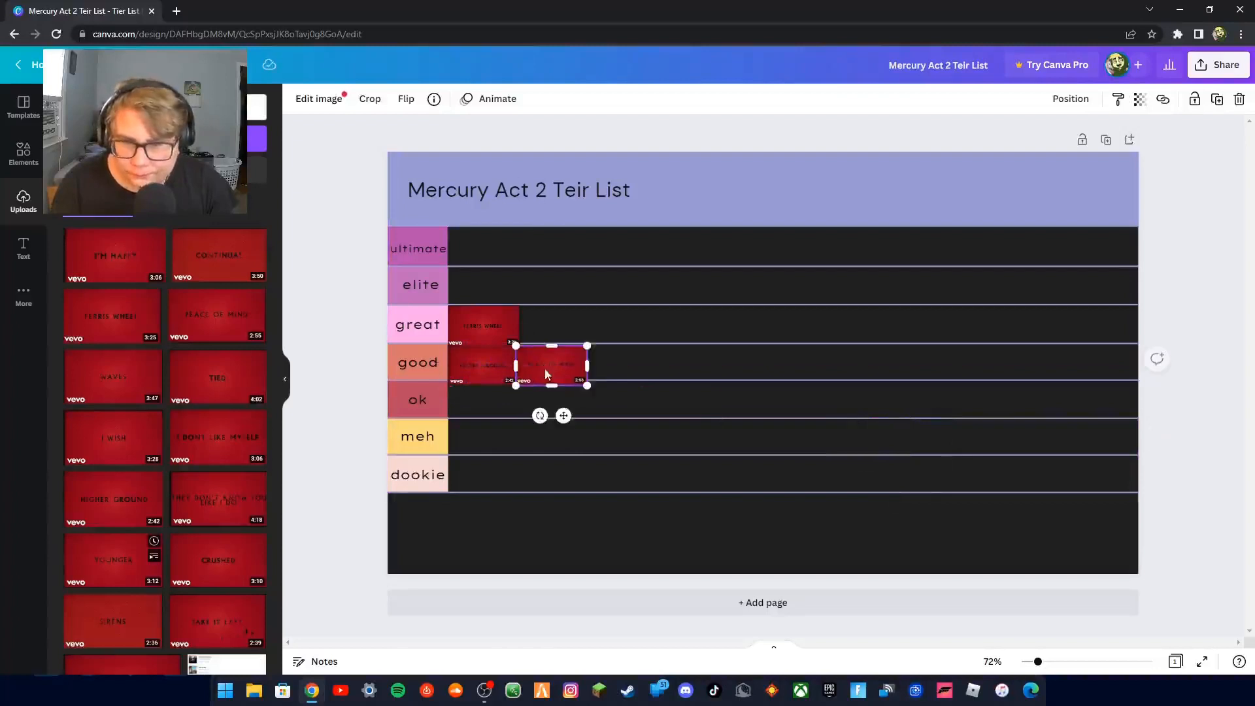
left_click(363, 429)
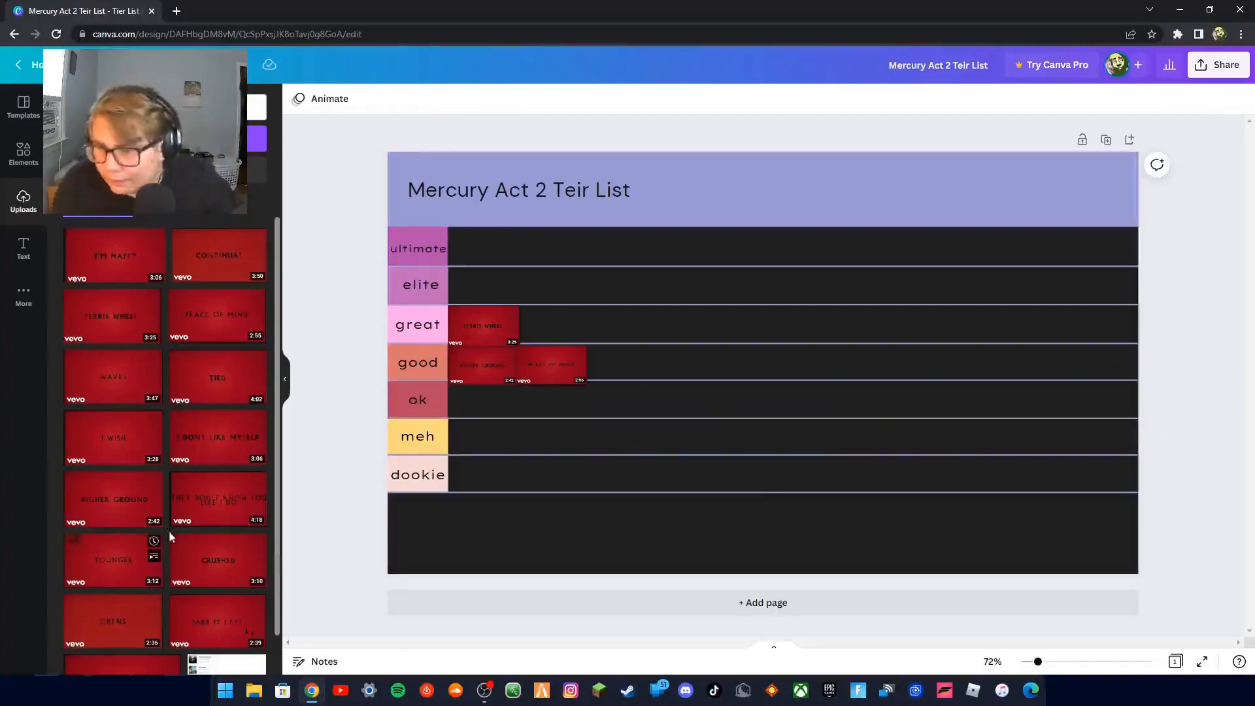
- Add the I Don't Like Myself thumbnail, shrink it and place it in the elite row
left_click_drag(217, 437, 762, 363)
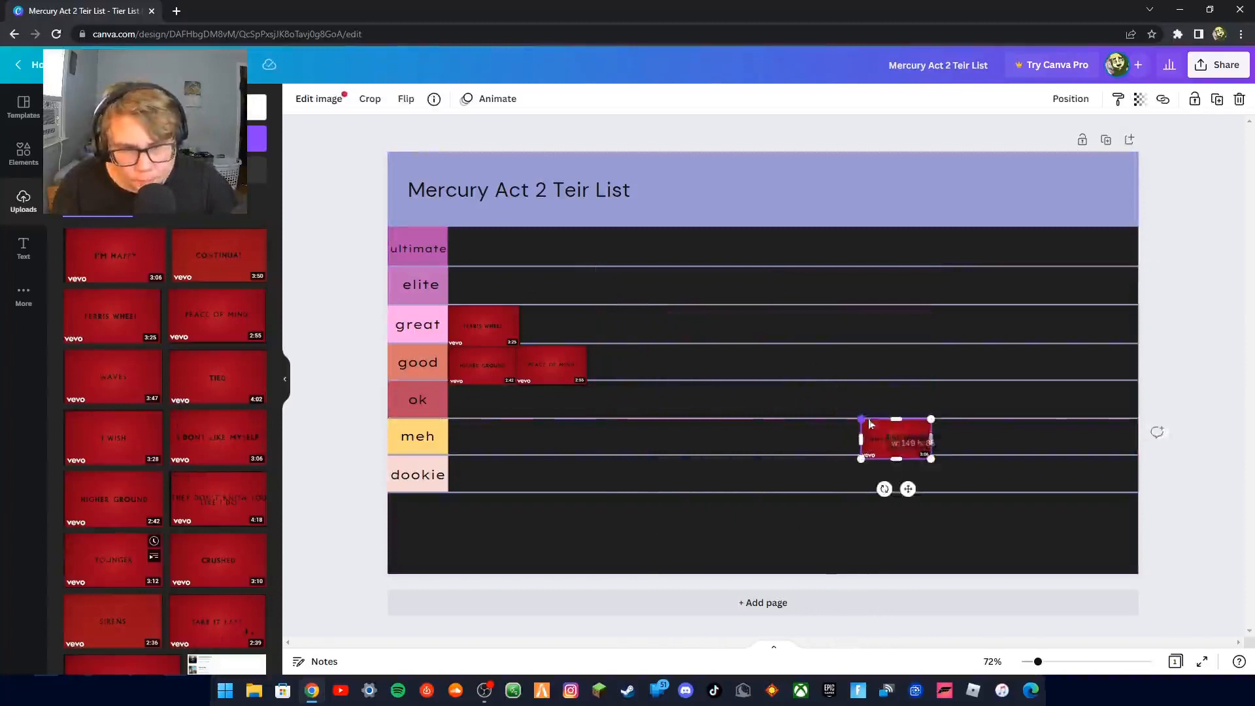
left_click_drag(895, 437, 480, 282)
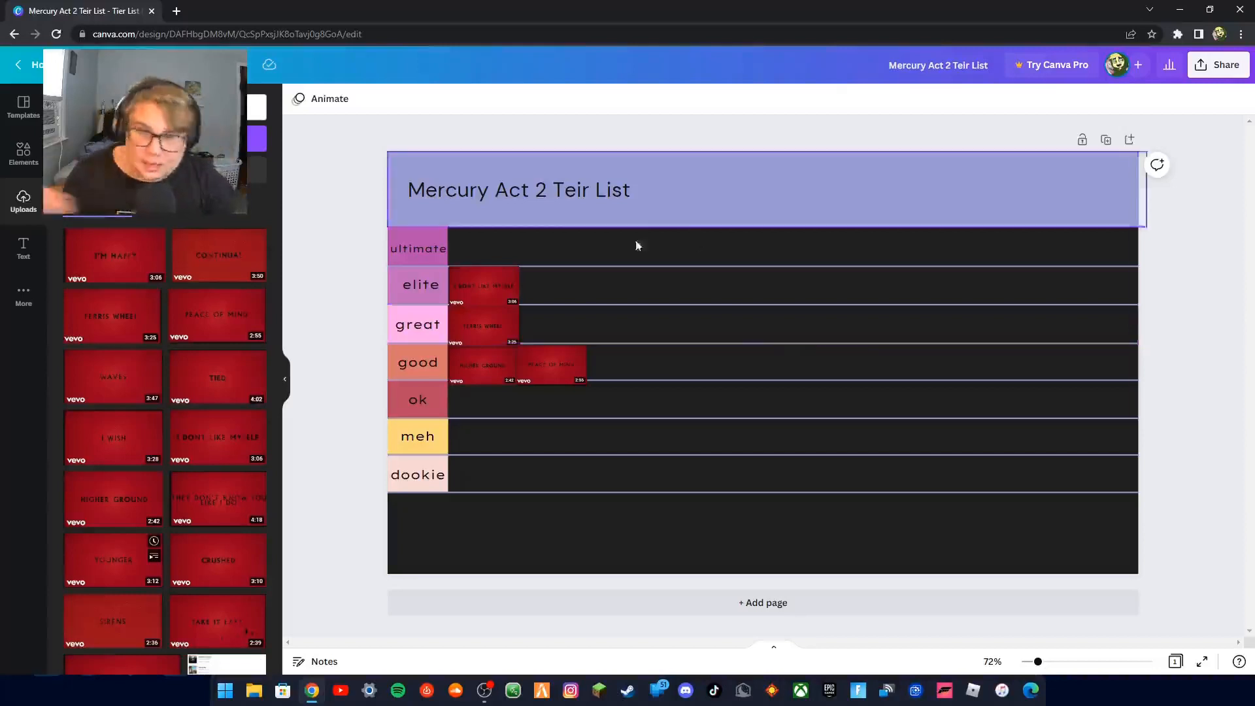
left_click(552, 365)
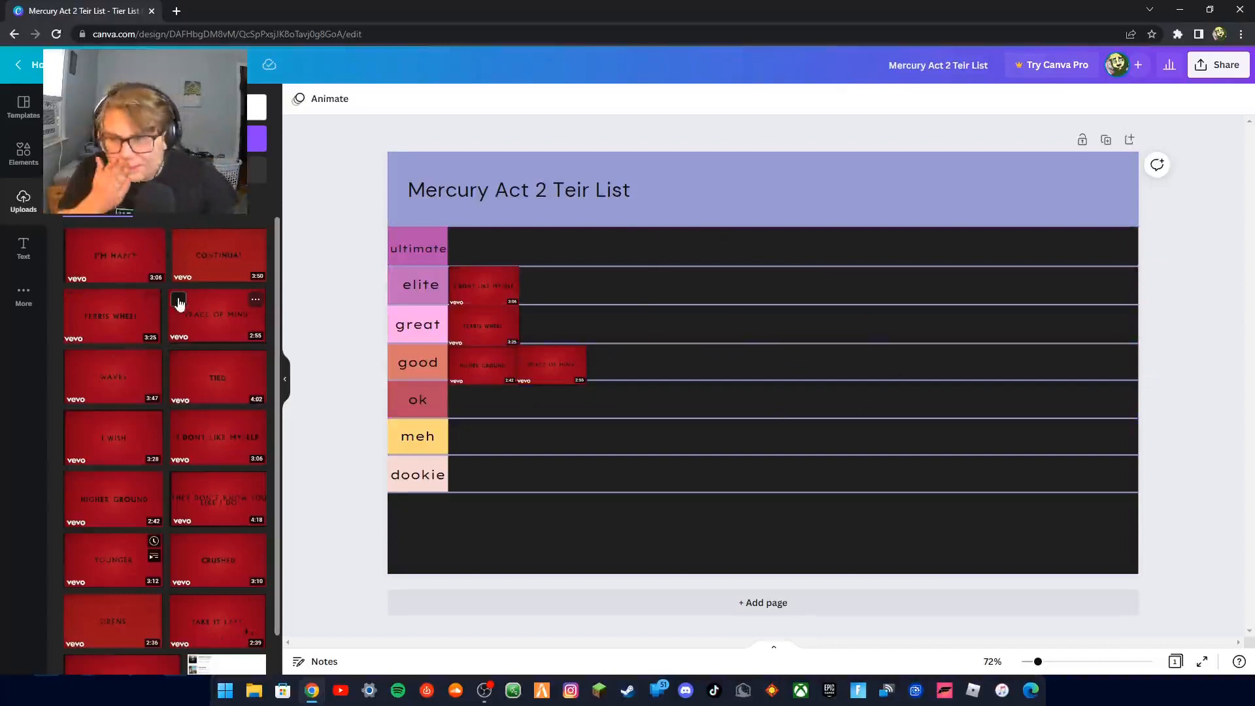
mouse_move(29, 417)
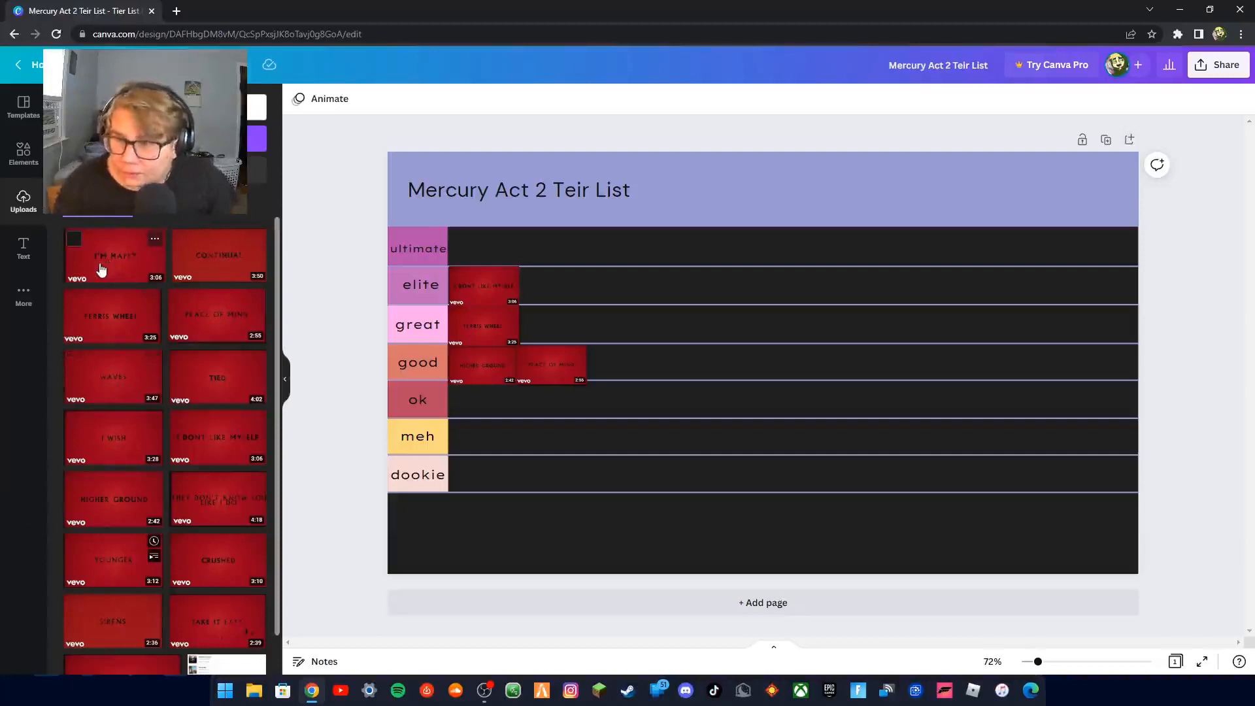
- Add the I'm Happy thumbnail, shrink it to row size and set it beside I Don't Like Myself in elite
left_click_drag(112, 255, 876, 443)
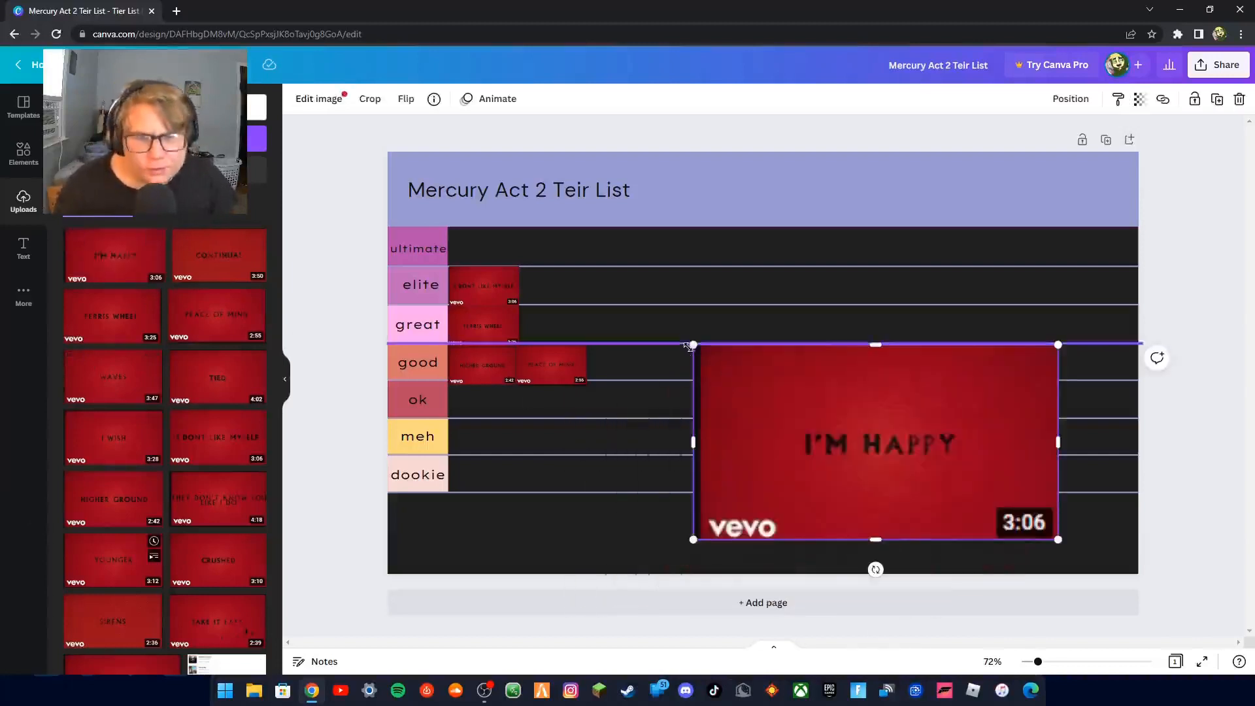
left_click_drag(693, 344, 702, 443)
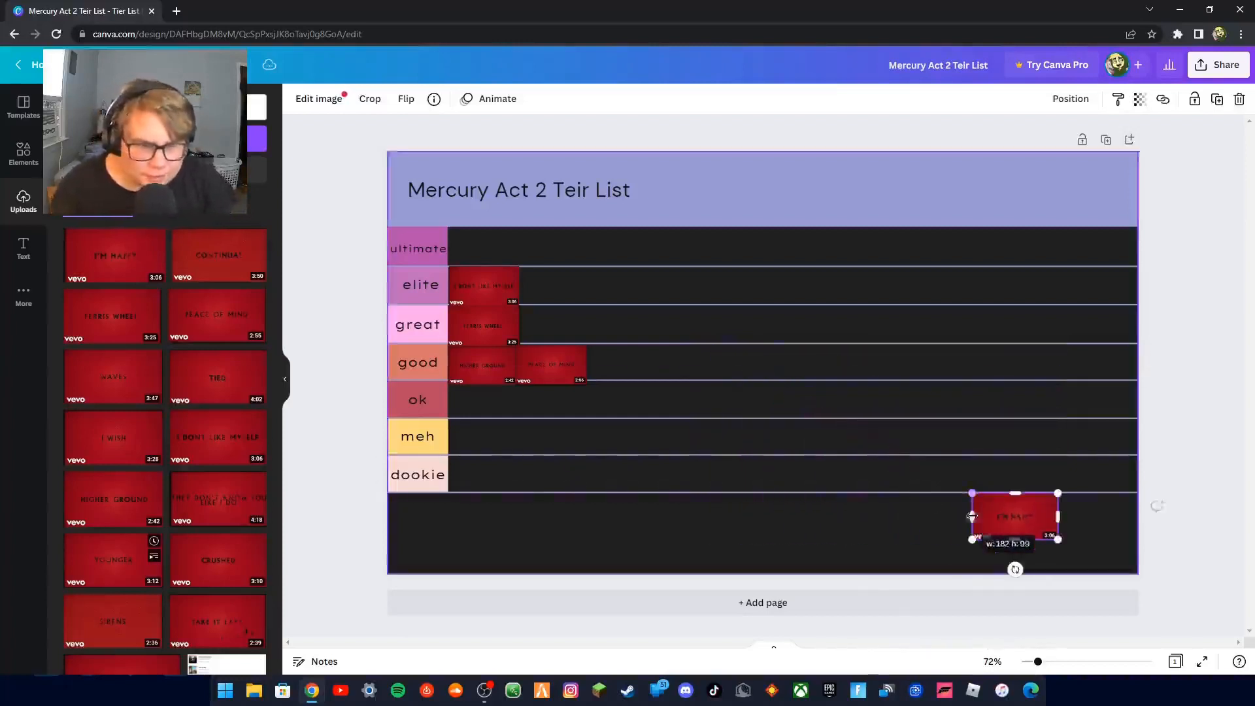
left_click_drag(1015, 517, 825, 478)
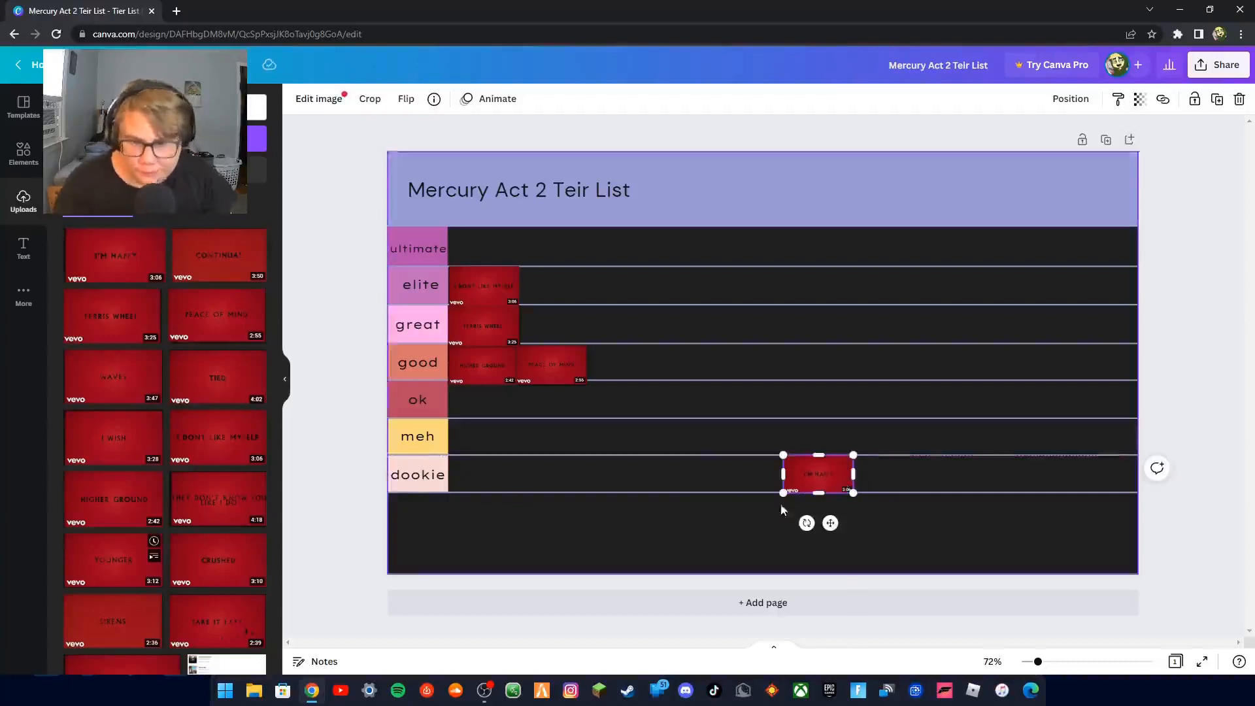
left_click_drag(816, 472, 559, 282)
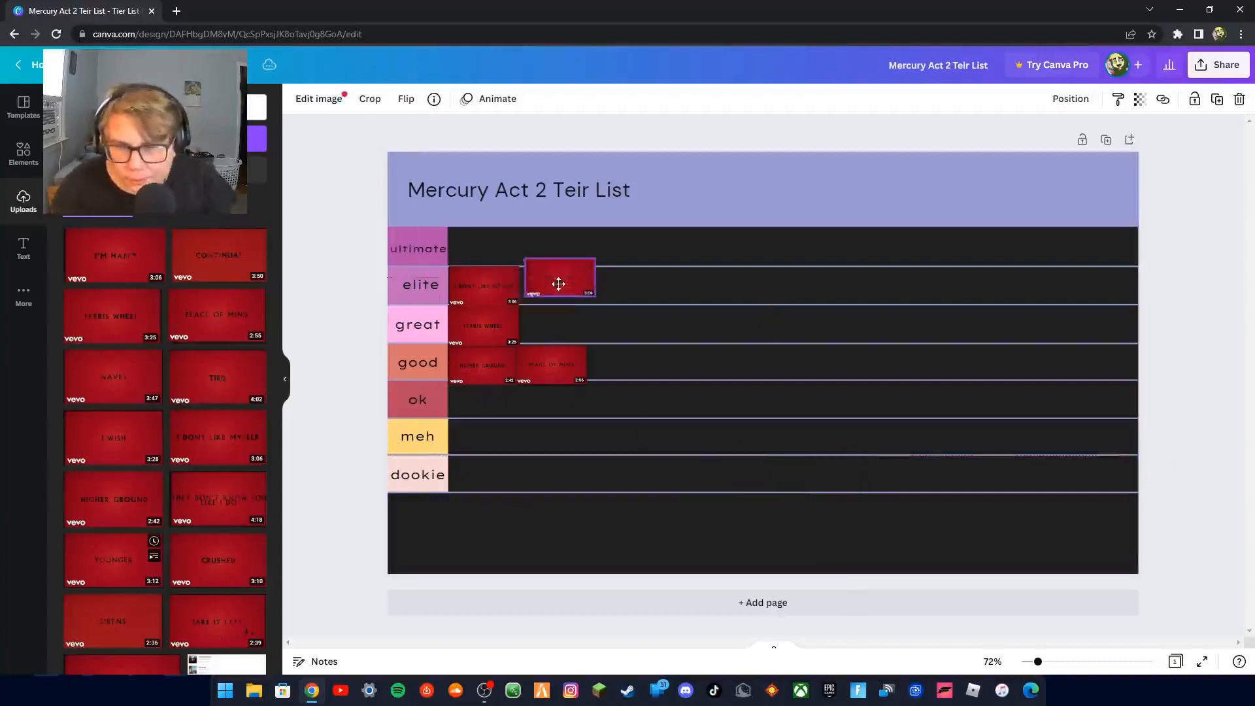
left_click_drag(558, 284, 552, 288)
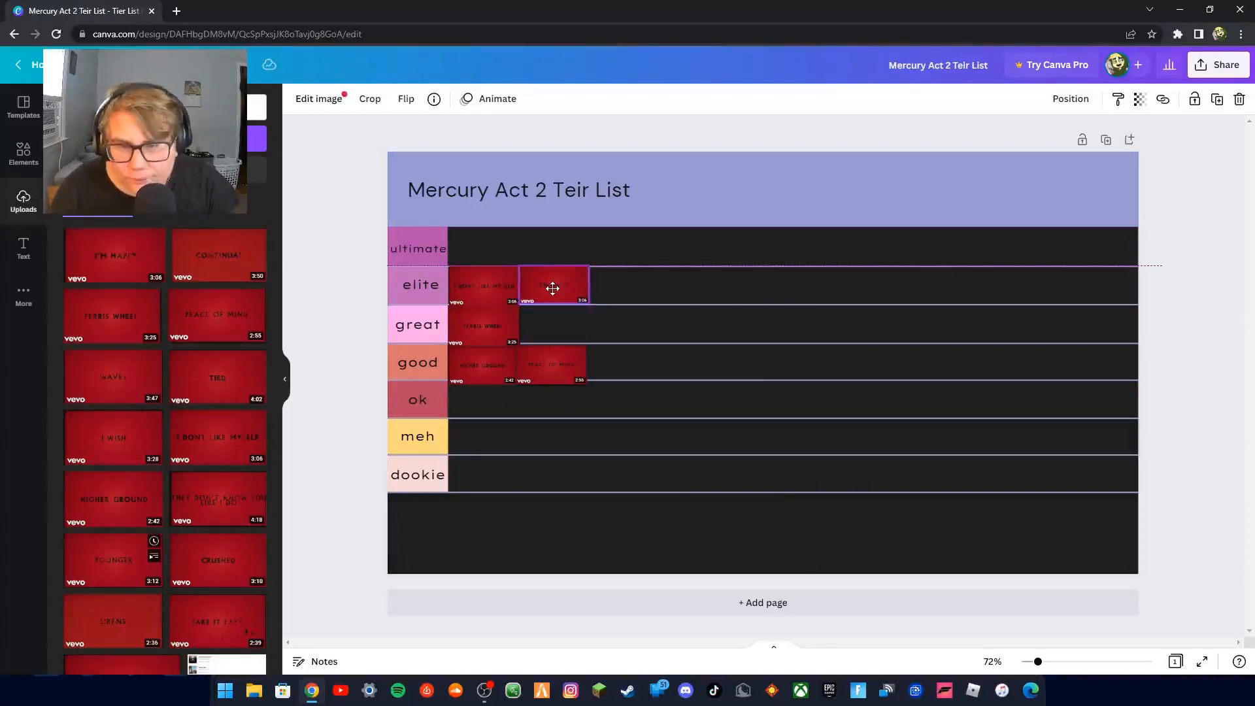
- Select the stray extra I'm Happy copy and bring up its actions to delete it
left_click(552, 287)
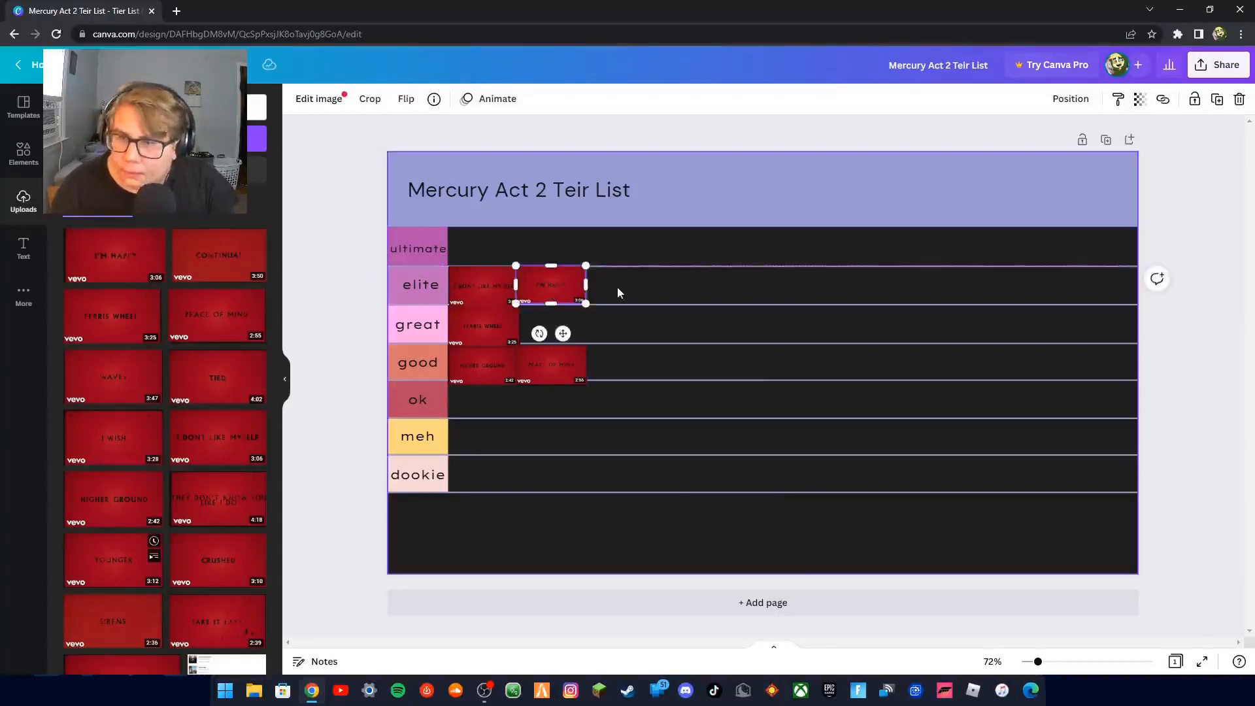
left_click_drag(550, 284, 762, 362)
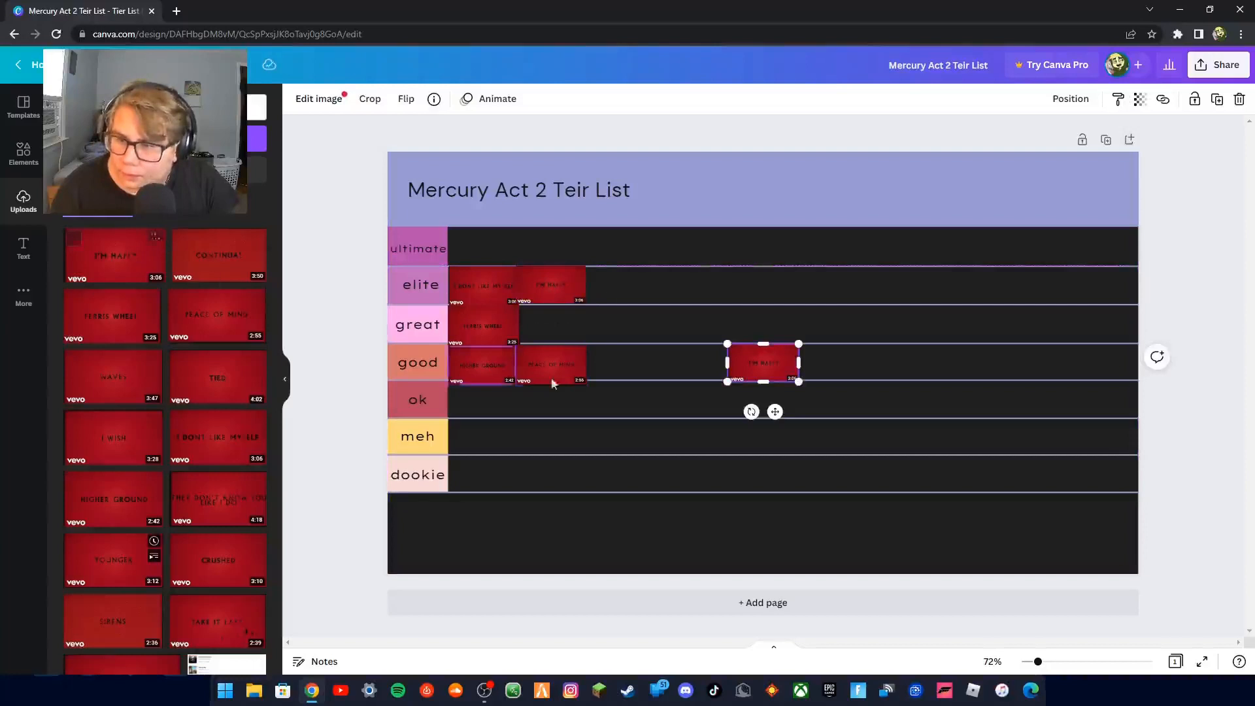
right_click(764, 363)
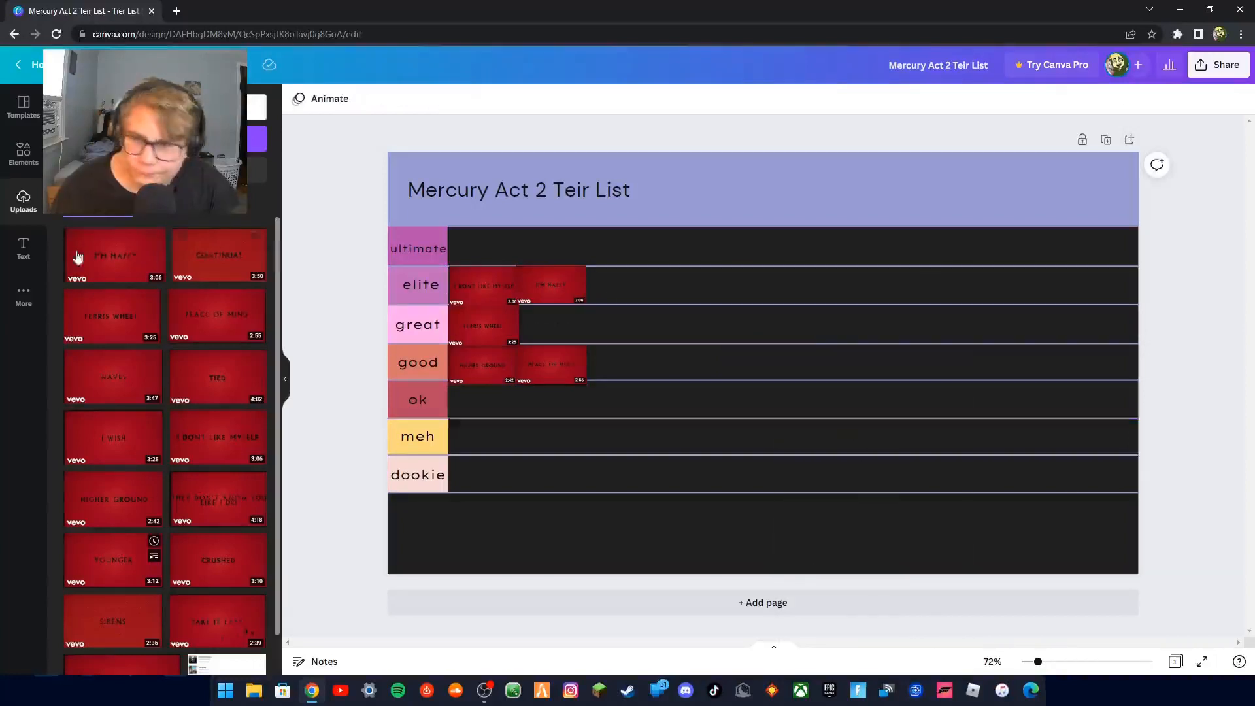
- Trash the used I'm Happy upload and add another song thumbnail to the page
left_click(154, 238)
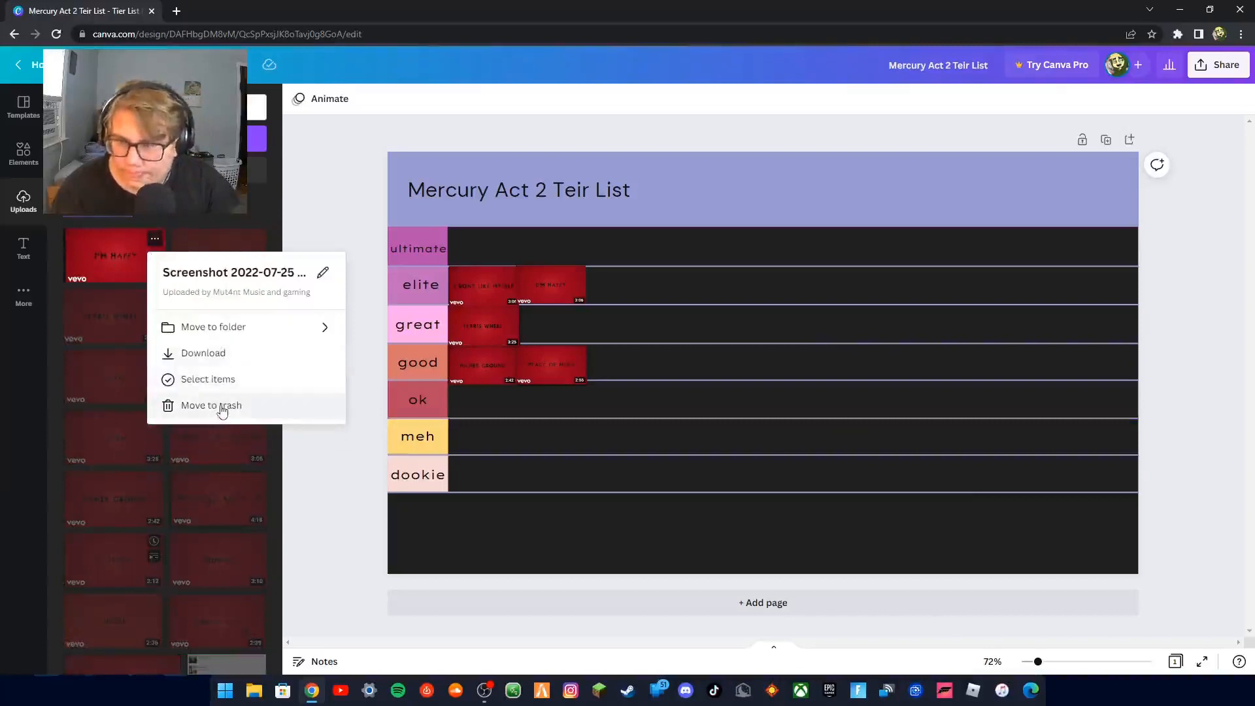
left_click(212, 406)
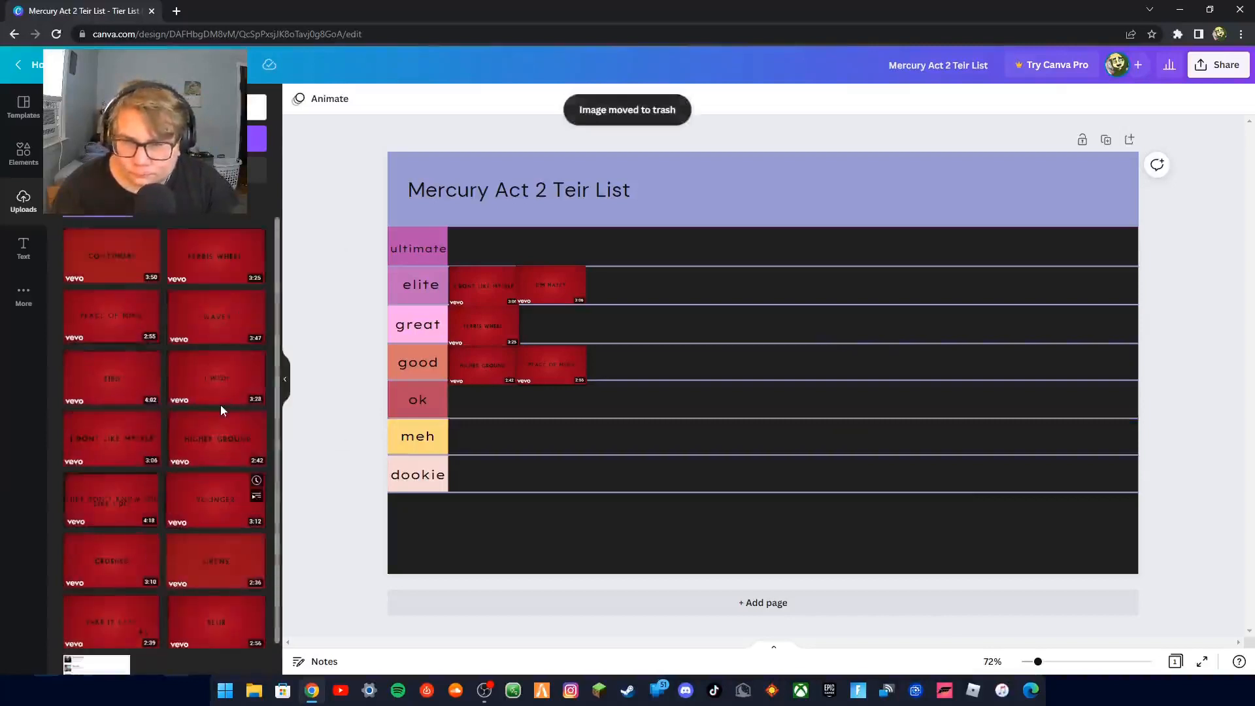
mouse_move(107, 264)
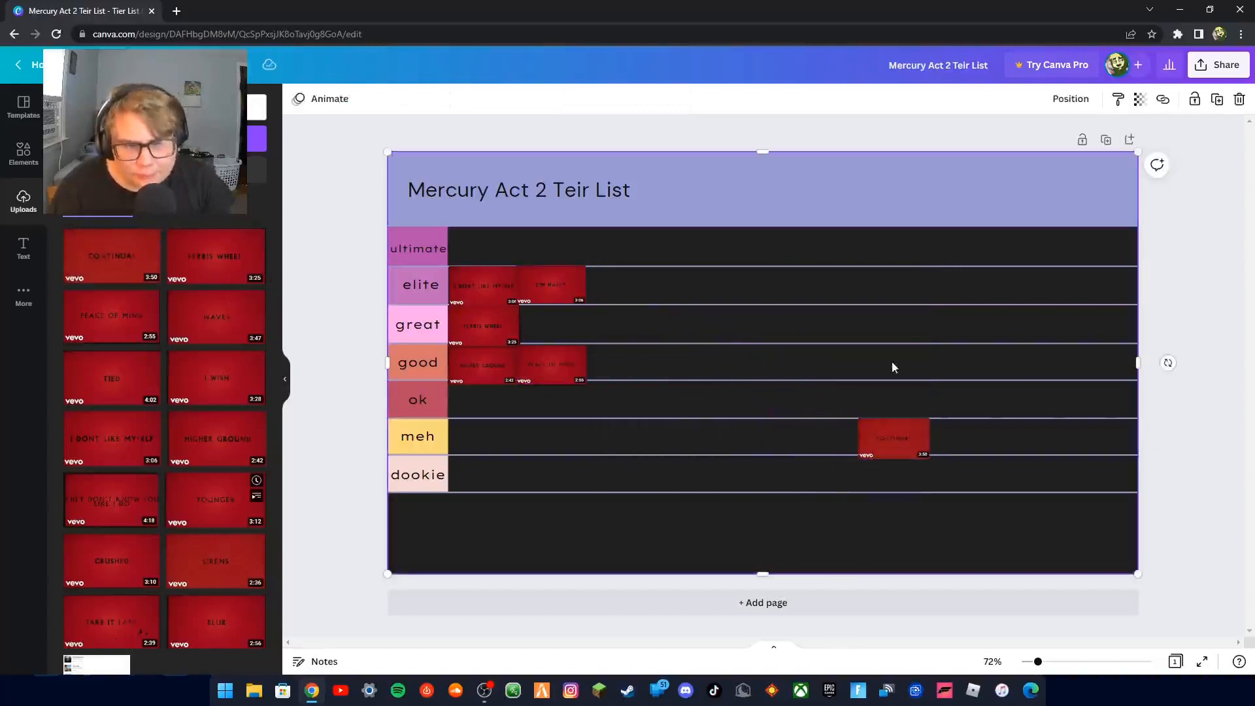
- Shrink the thumbnail in the meh row and place it second in the great row
left_click(894, 439)
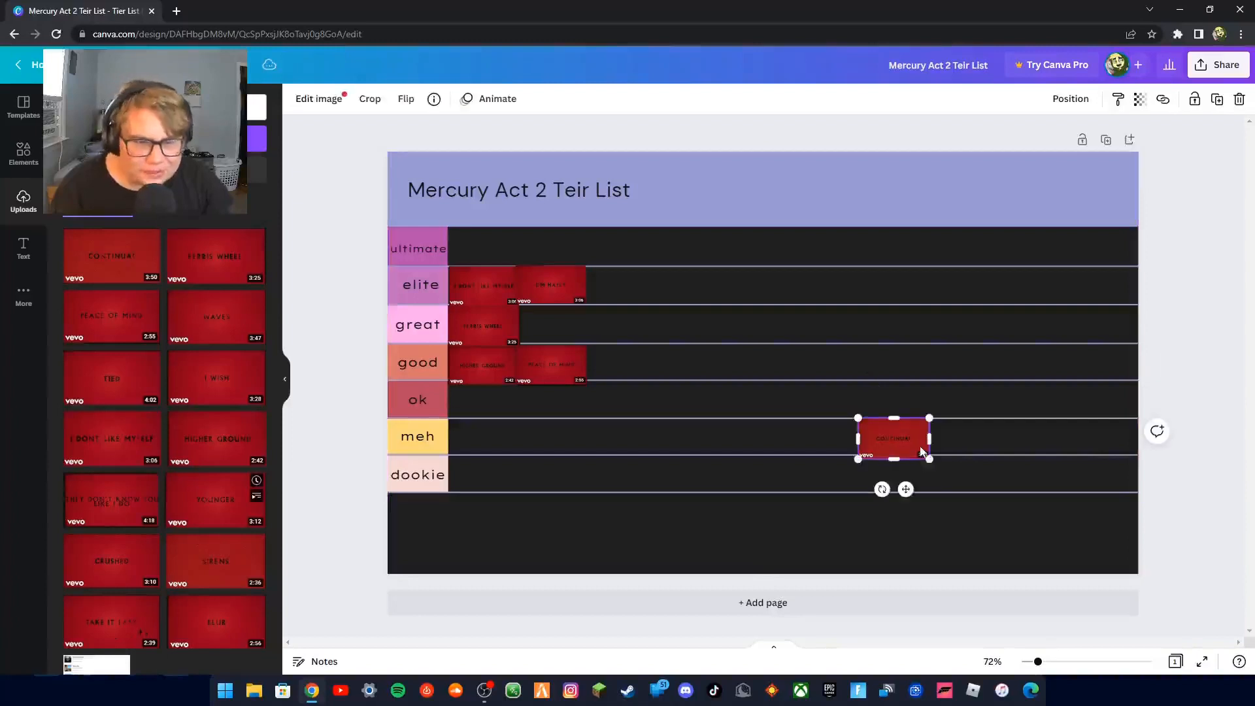
left_click_drag(928, 455, 923, 451)
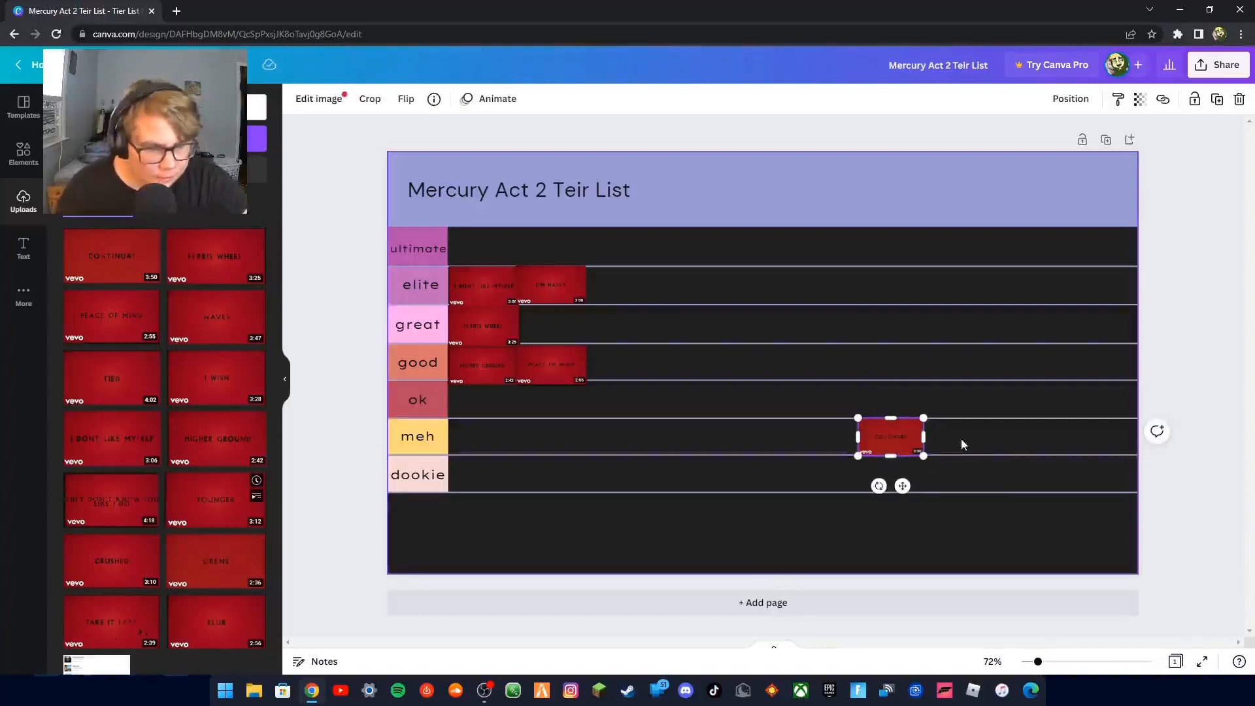
mouse_move(940, 400)
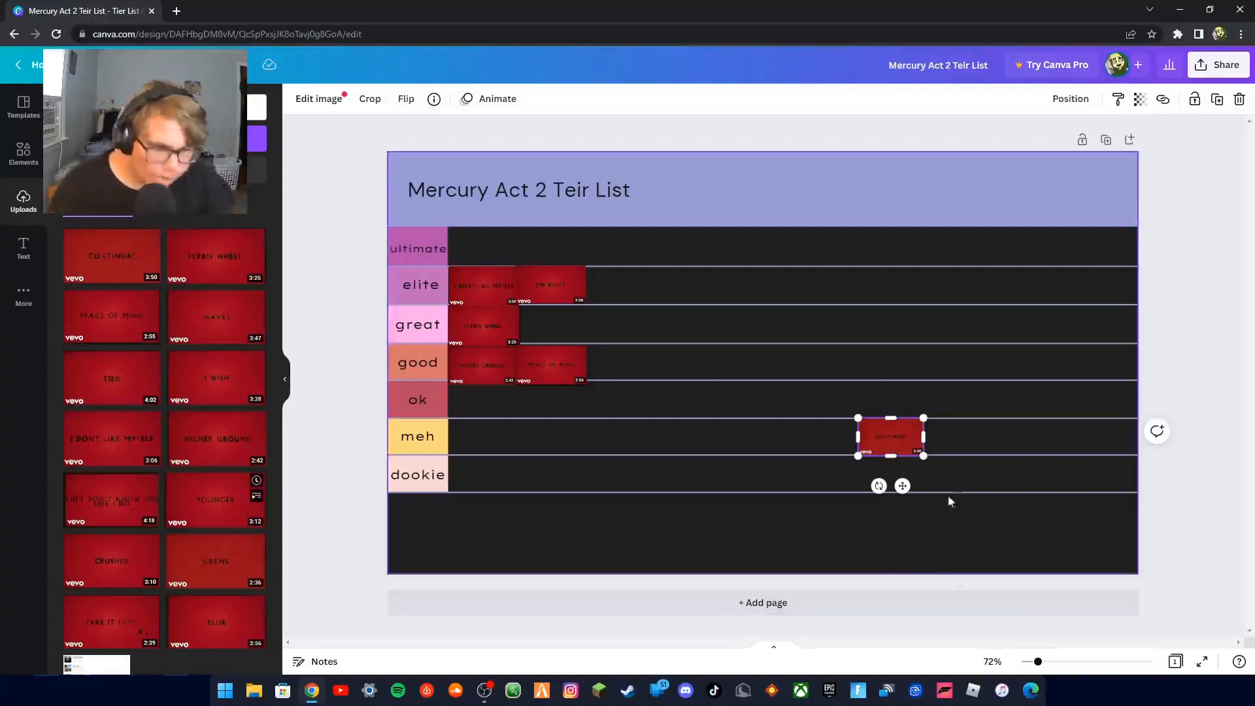
left_click_drag(891, 437, 472, 458)
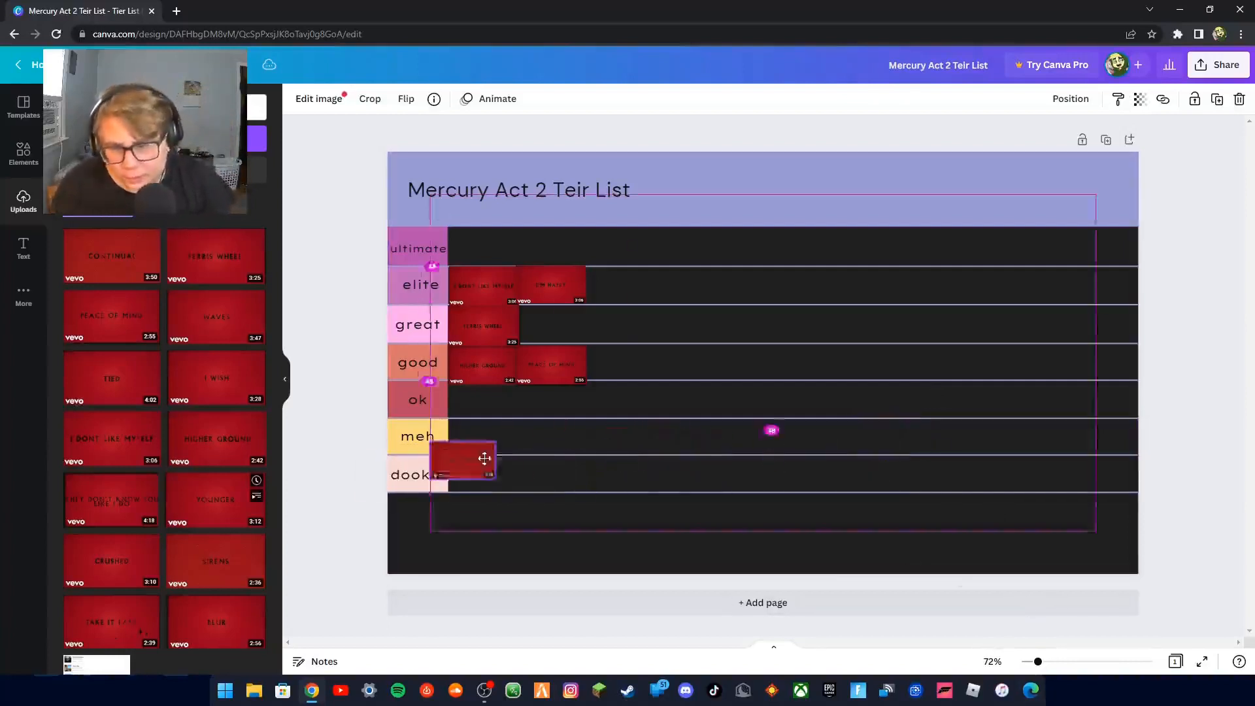
left_click_drag(471, 459, 549, 323)
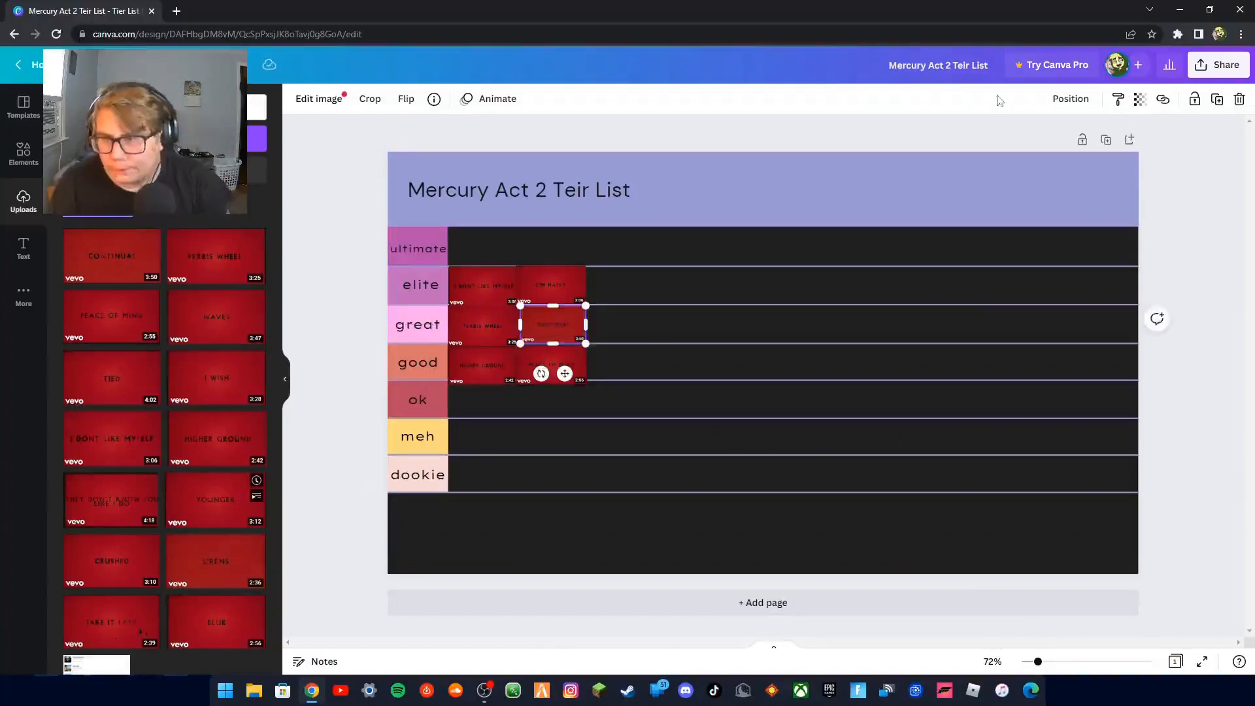
mouse_move(238, 283)
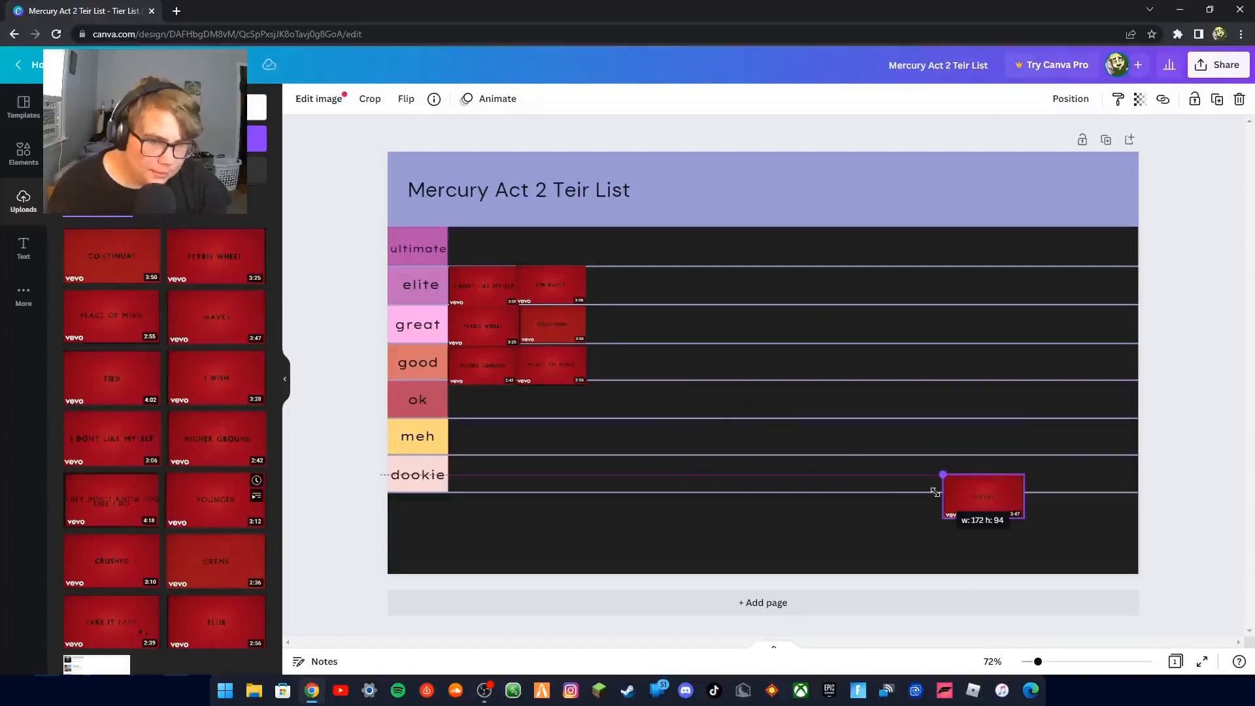
- Shrink the new thumbnail to row size and set it as the first ultimate entry
left_click_drag(983, 495, 495, 245)
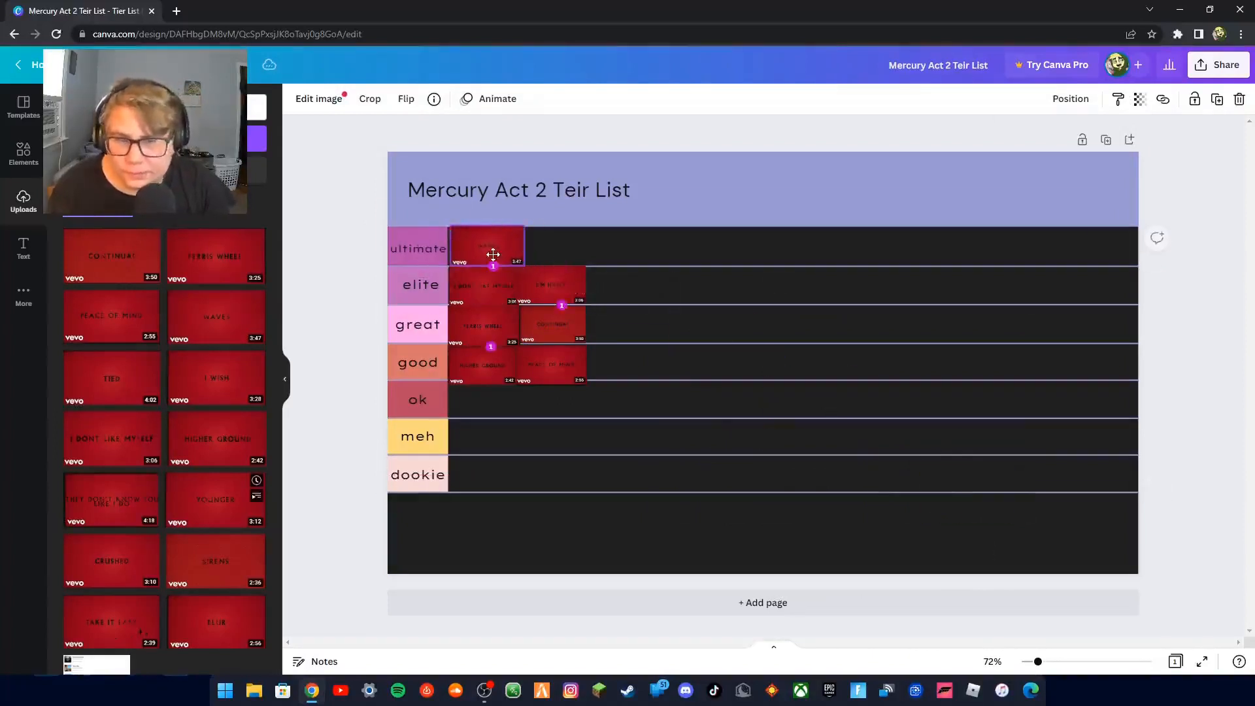
left_click(486, 248)
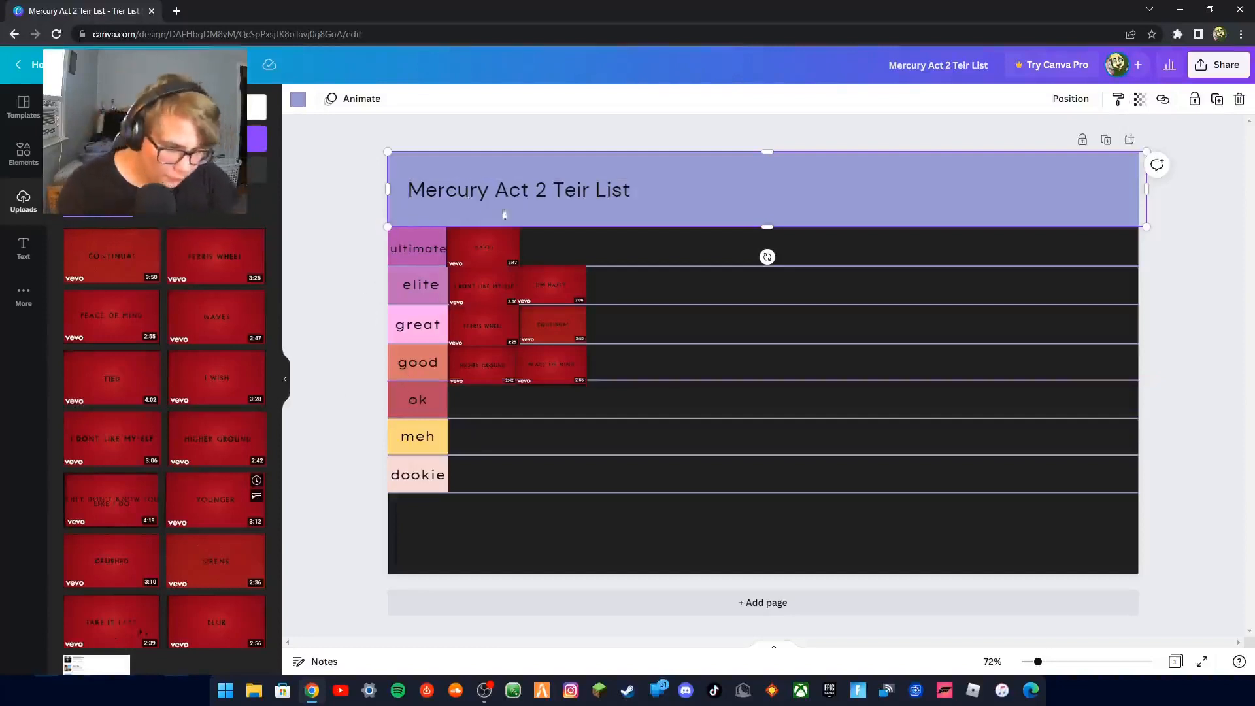
- Drag another song thumbnail from Uploads onto the tier list page
left_click(550, 285)
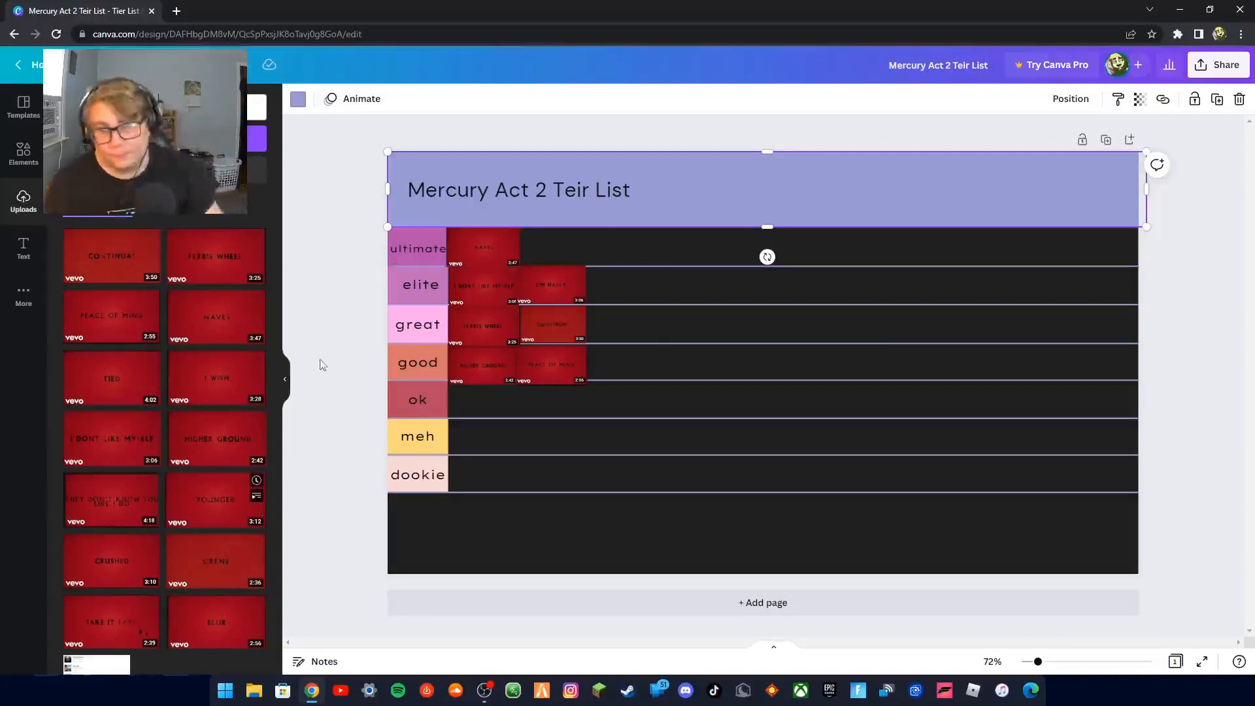
mouse_move(5, 409)
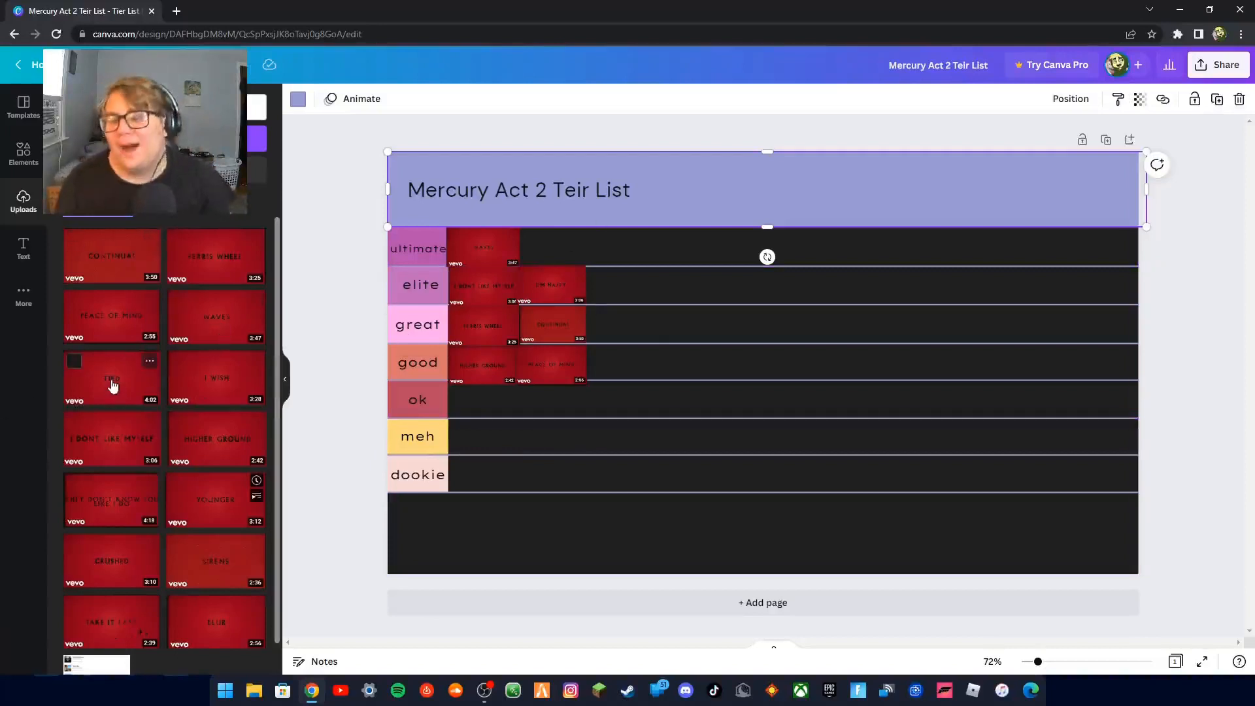
left_click_drag(111, 379, 807, 436)
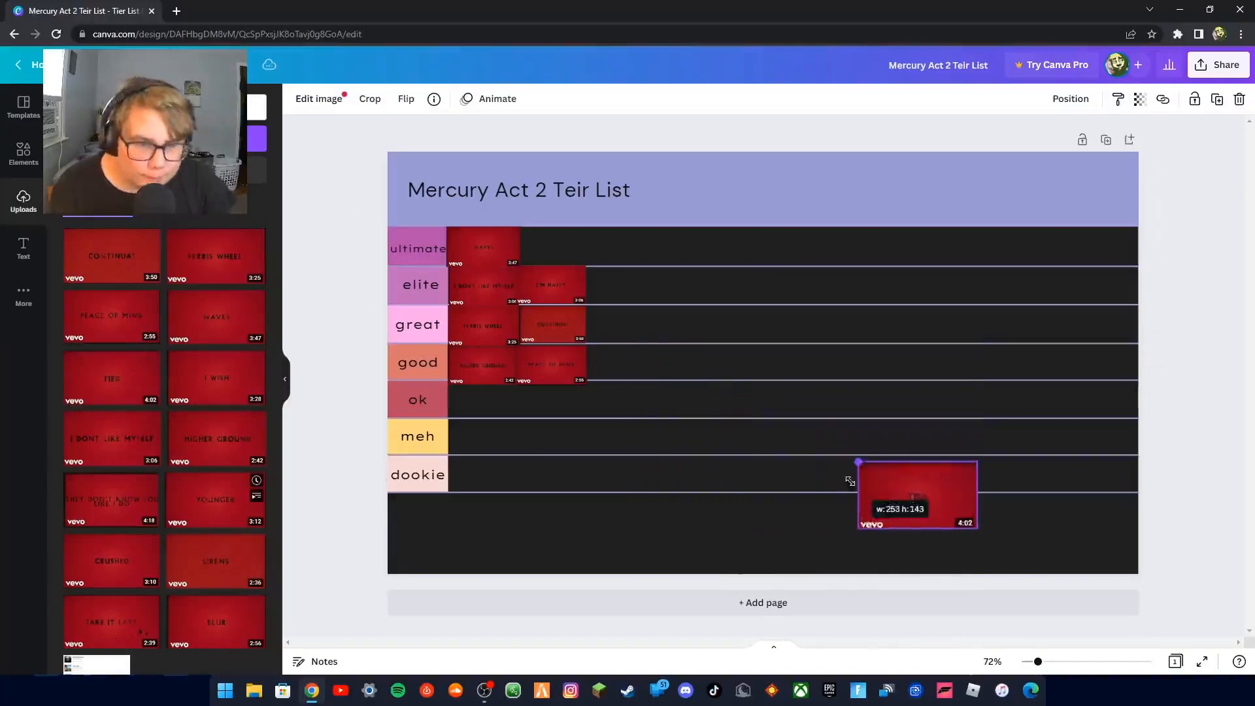
- Shrink the new thumbnail and line it up third in the elite row beside I'm Happy
left_click_drag(916, 494, 663, 291)
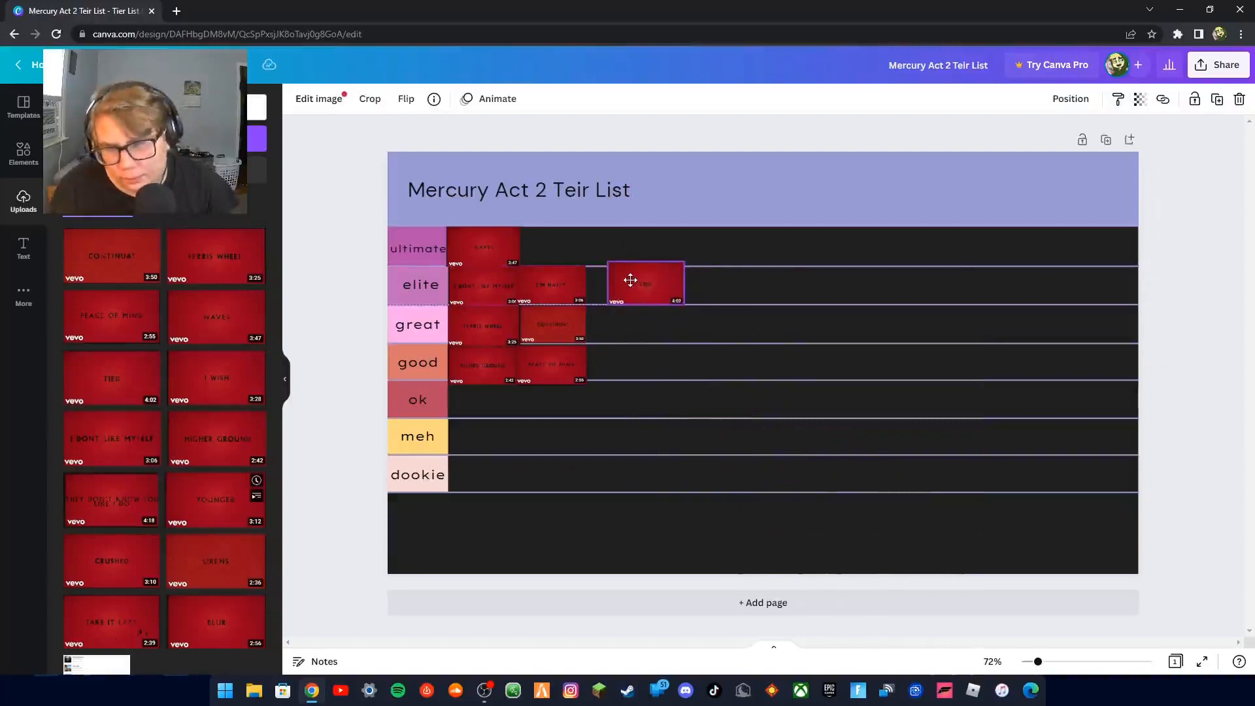
left_click_drag(631, 280, 630, 296)
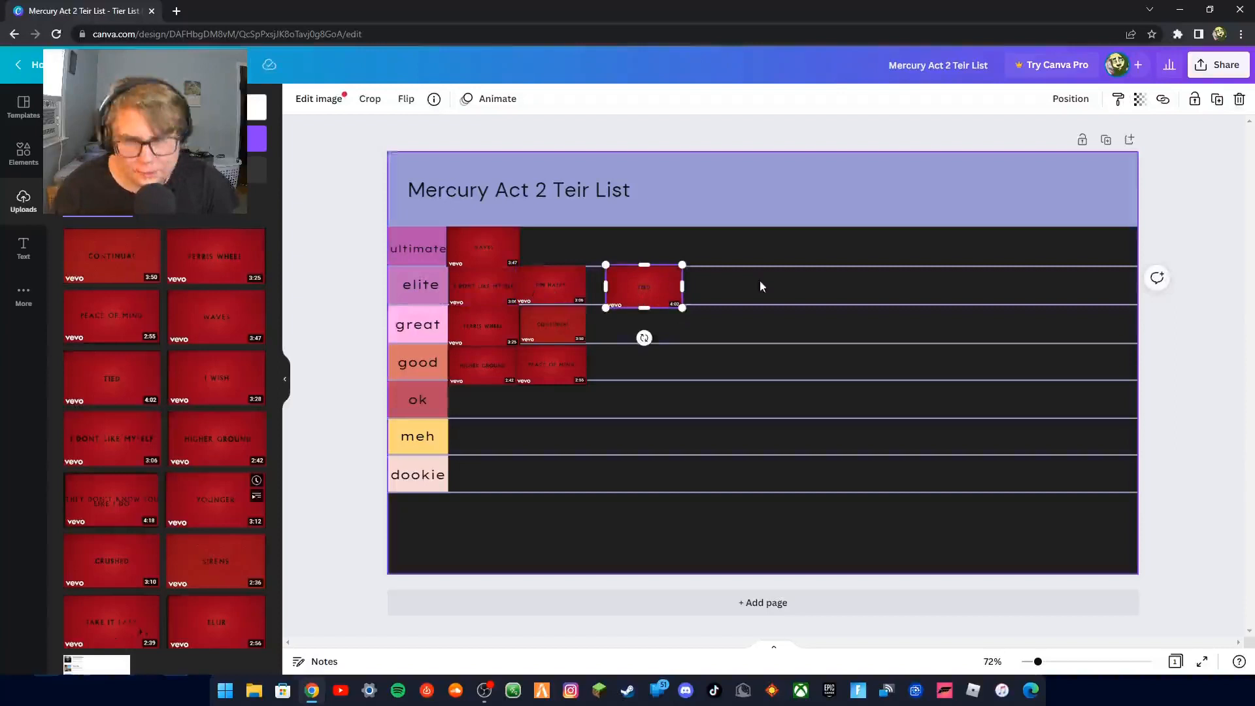
left_click_drag(643, 286, 624, 287)
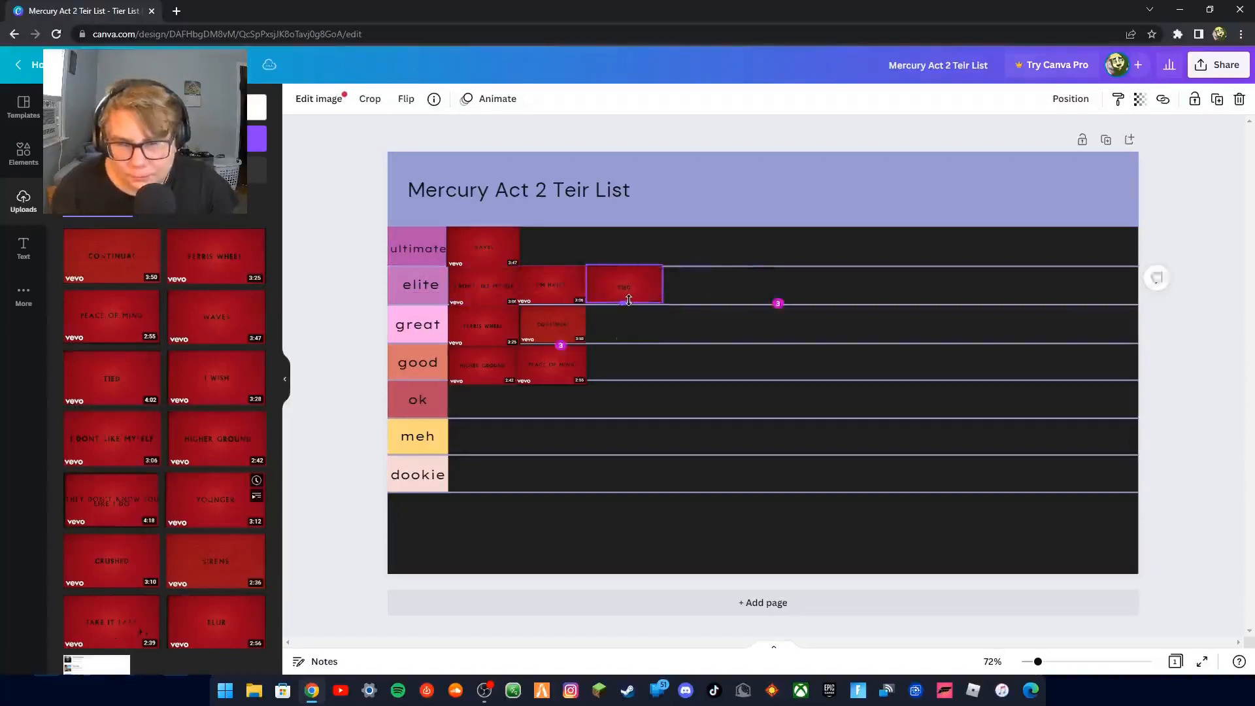
left_click(622, 285)
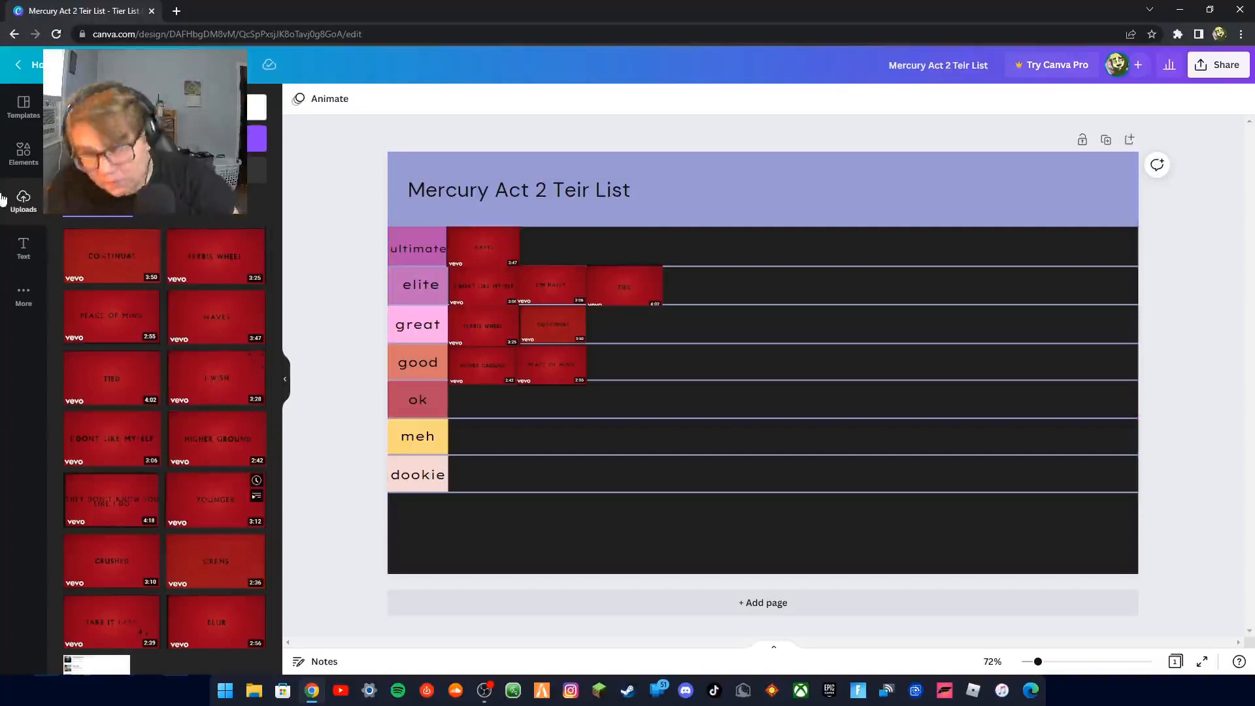
mouse_move(204, 388)
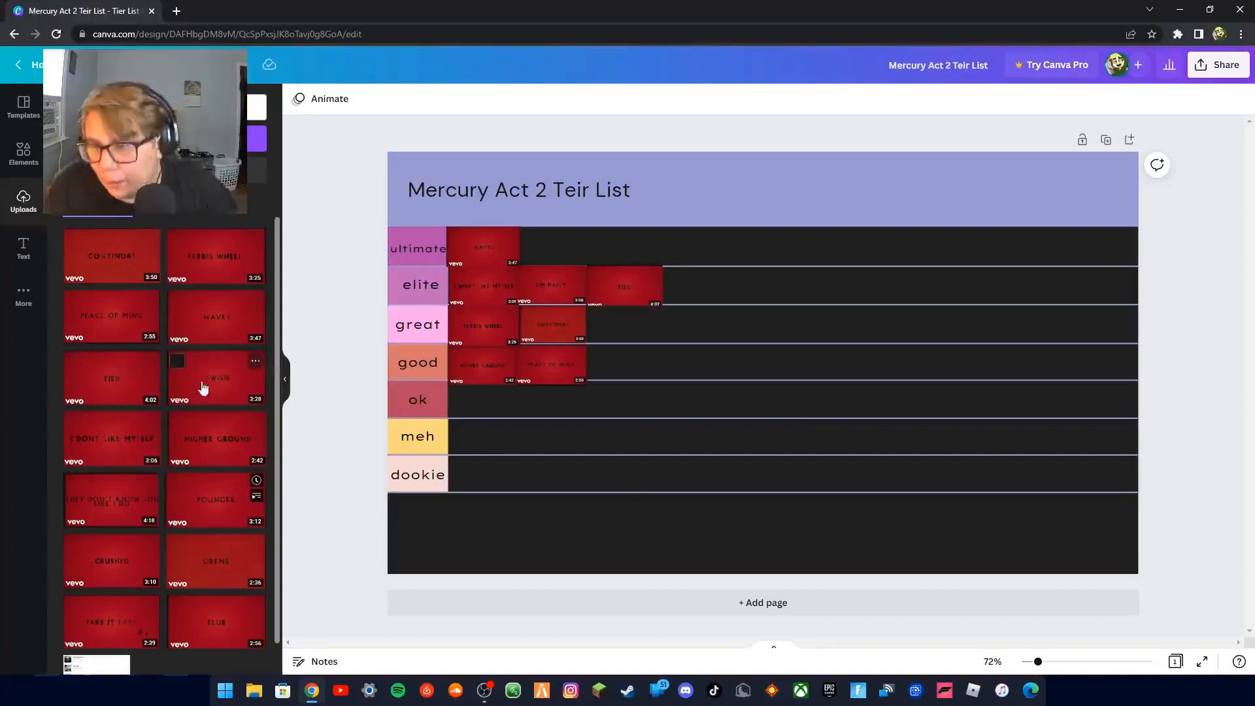
mouse_move(198, 379)
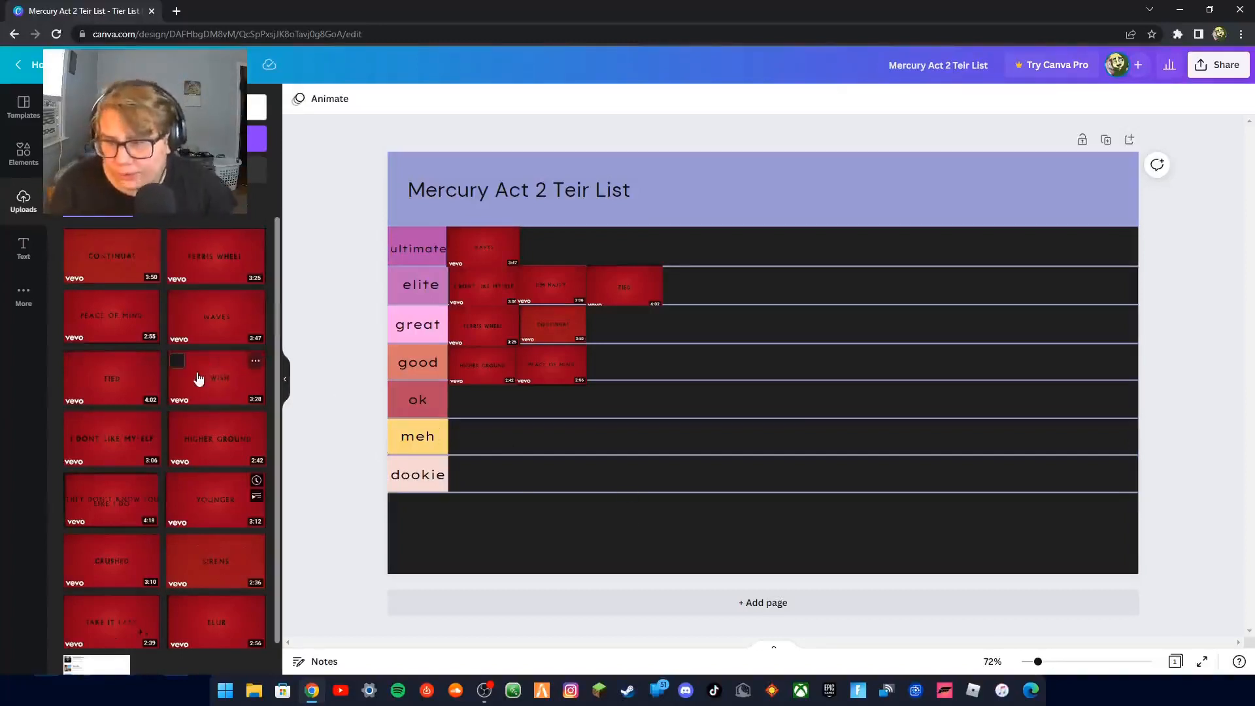
- Add another song thumbnail, shrink it to row size and place it third in the great row
left_click_drag(199, 378, 797, 472)
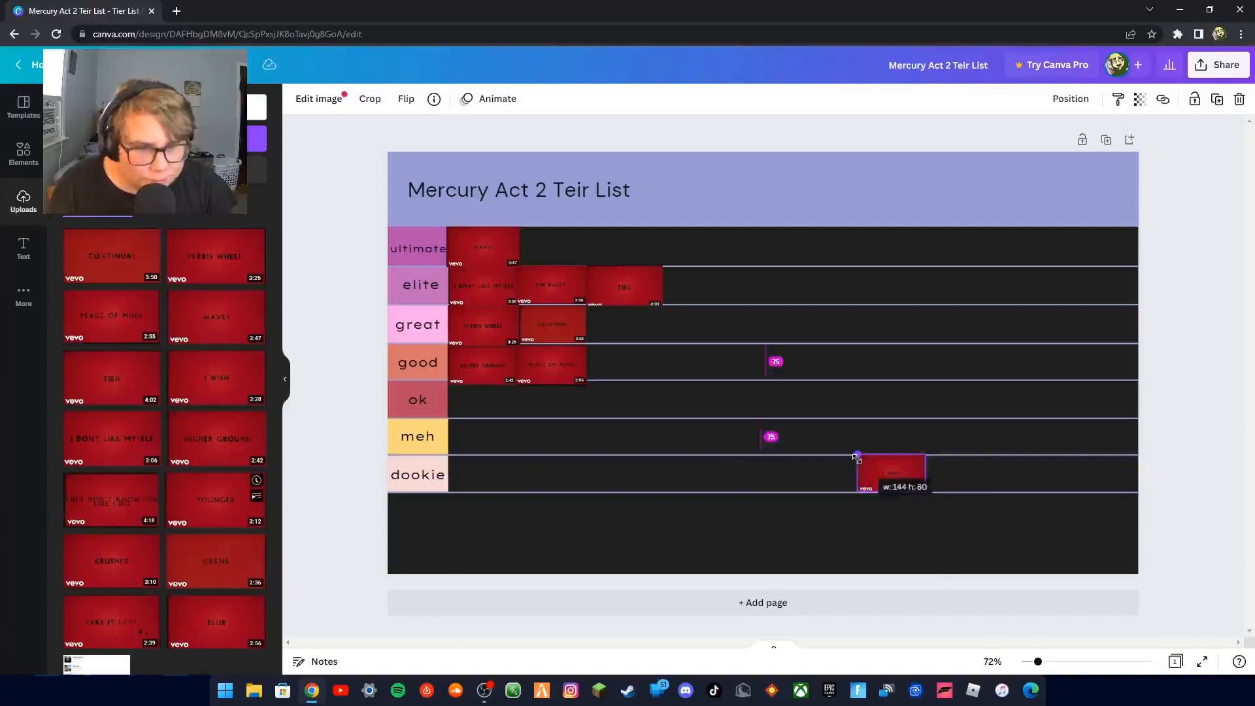
left_click_drag(889, 472, 712, 410)
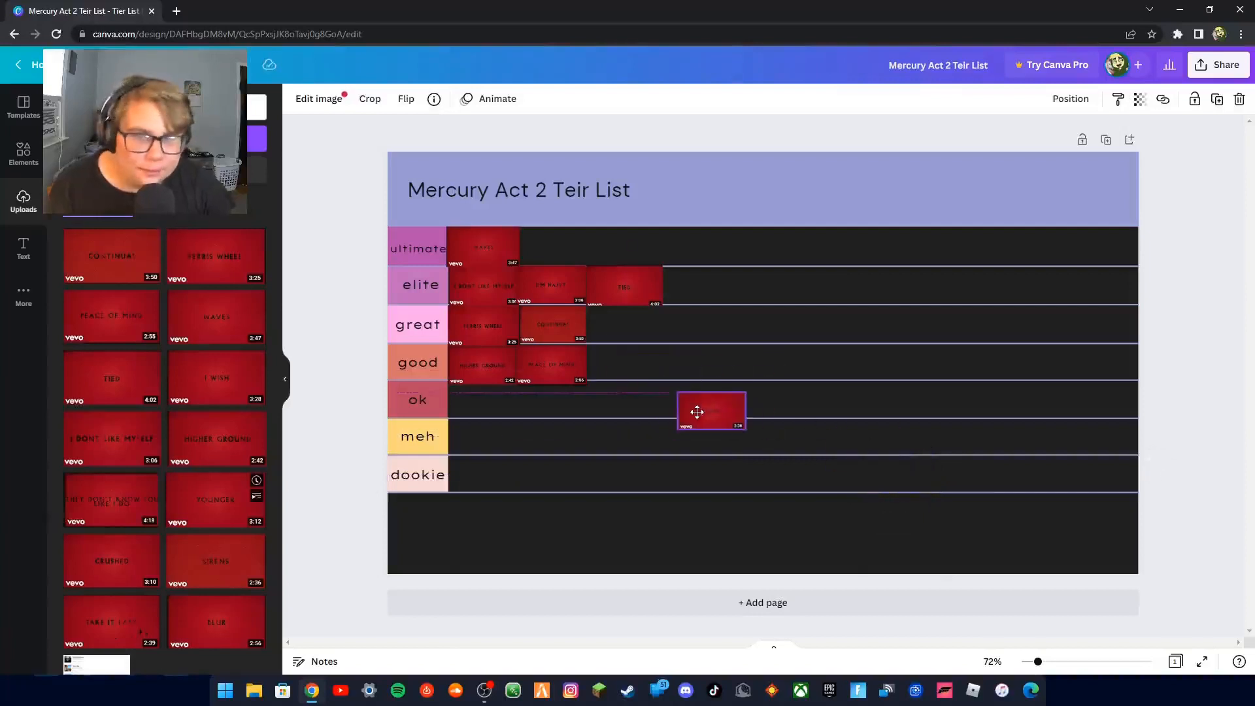
left_click_drag(712, 412, 582, 322)
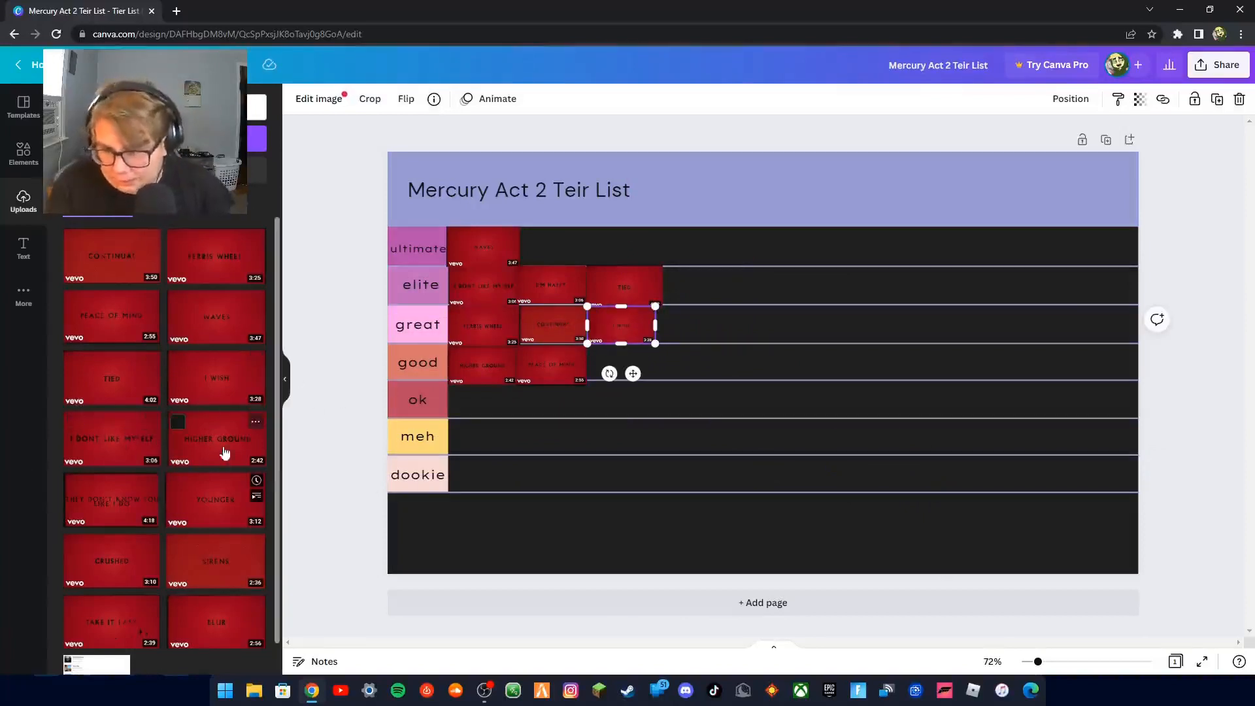
mouse_move(117, 512)
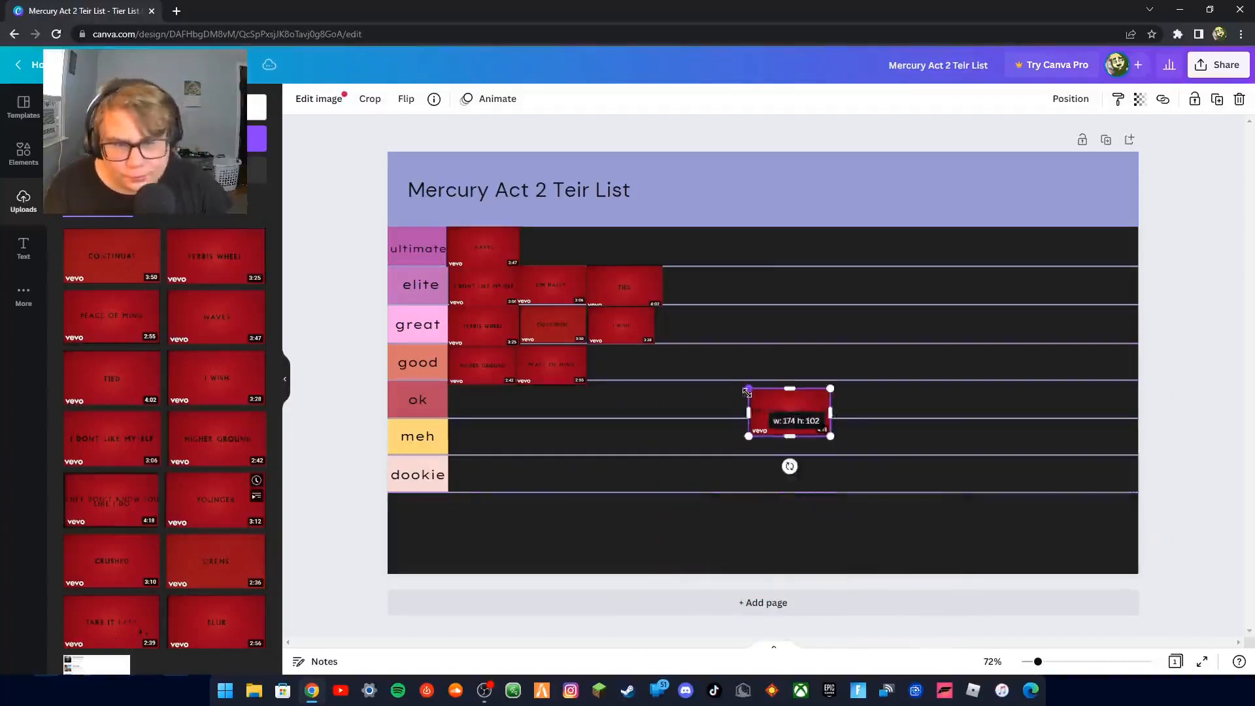
- Shrink the new thumbnail to row size and place it third in the good row
left_click_drag(789, 411, 689, 374)
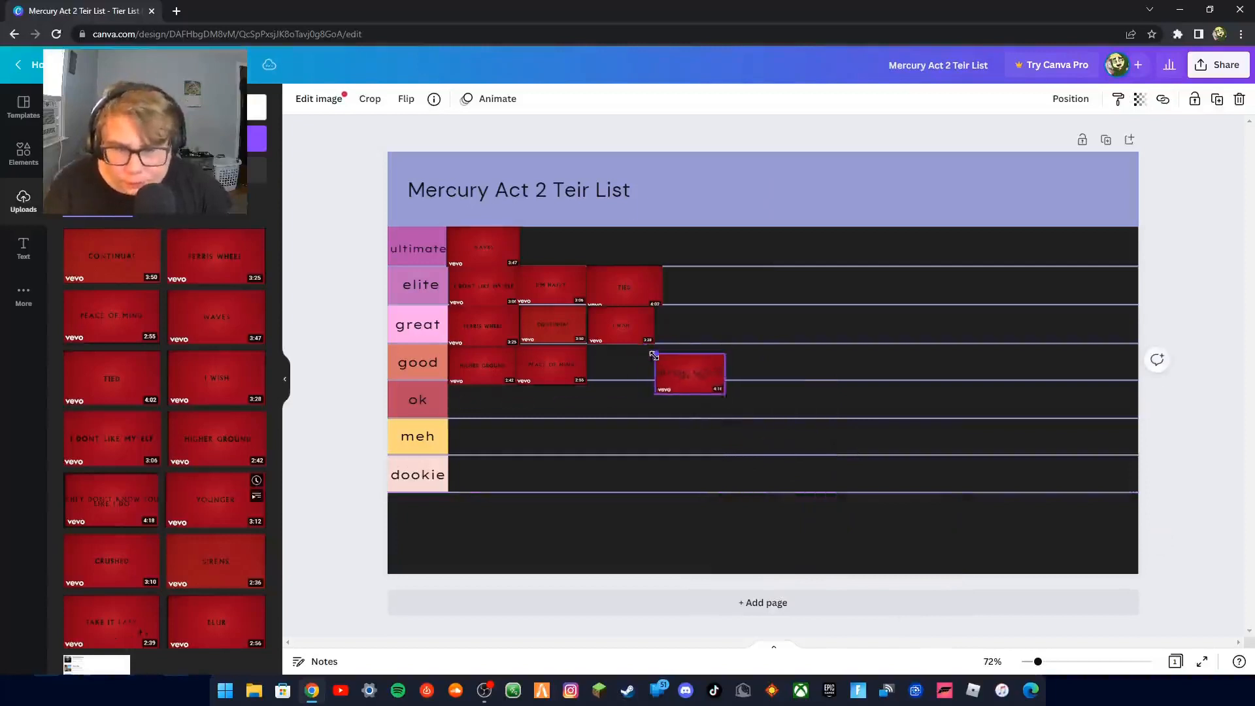
left_click_drag(689, 374, 618, 355)
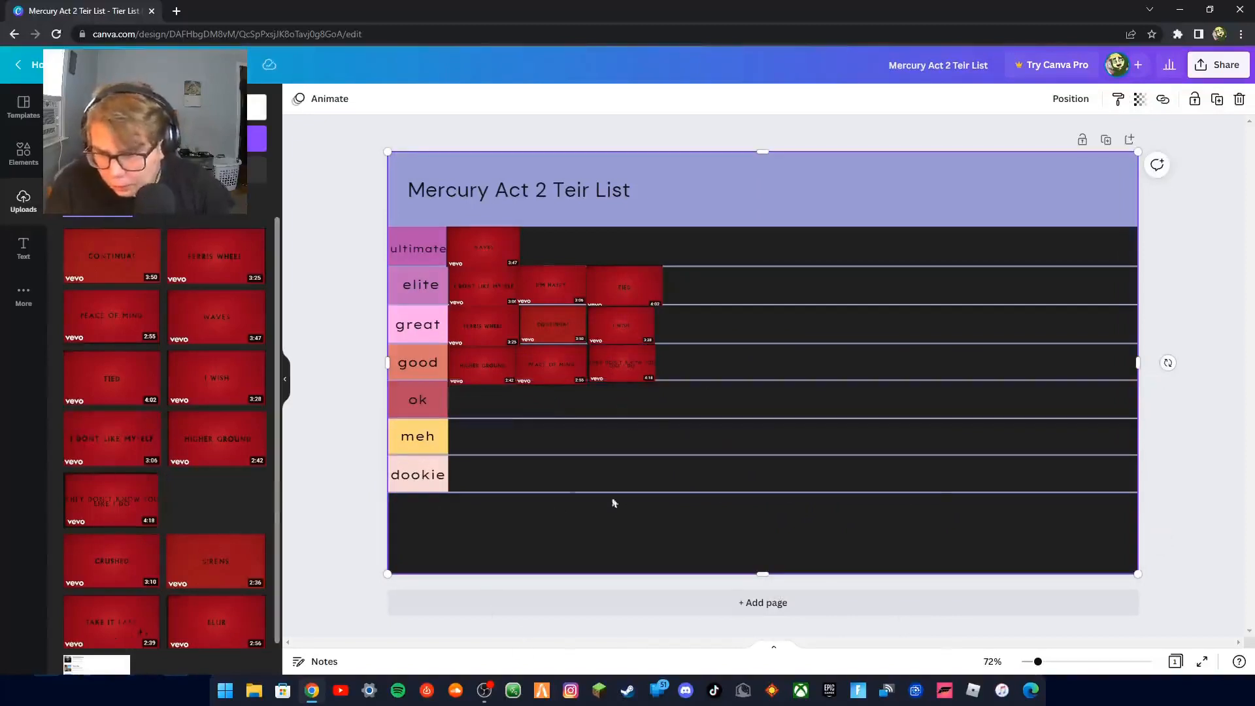
- Add the YOUNGER thumbnail, shrink it to row size and place it at the end of the great row
left_click_drag(215, 500, 762, 497)
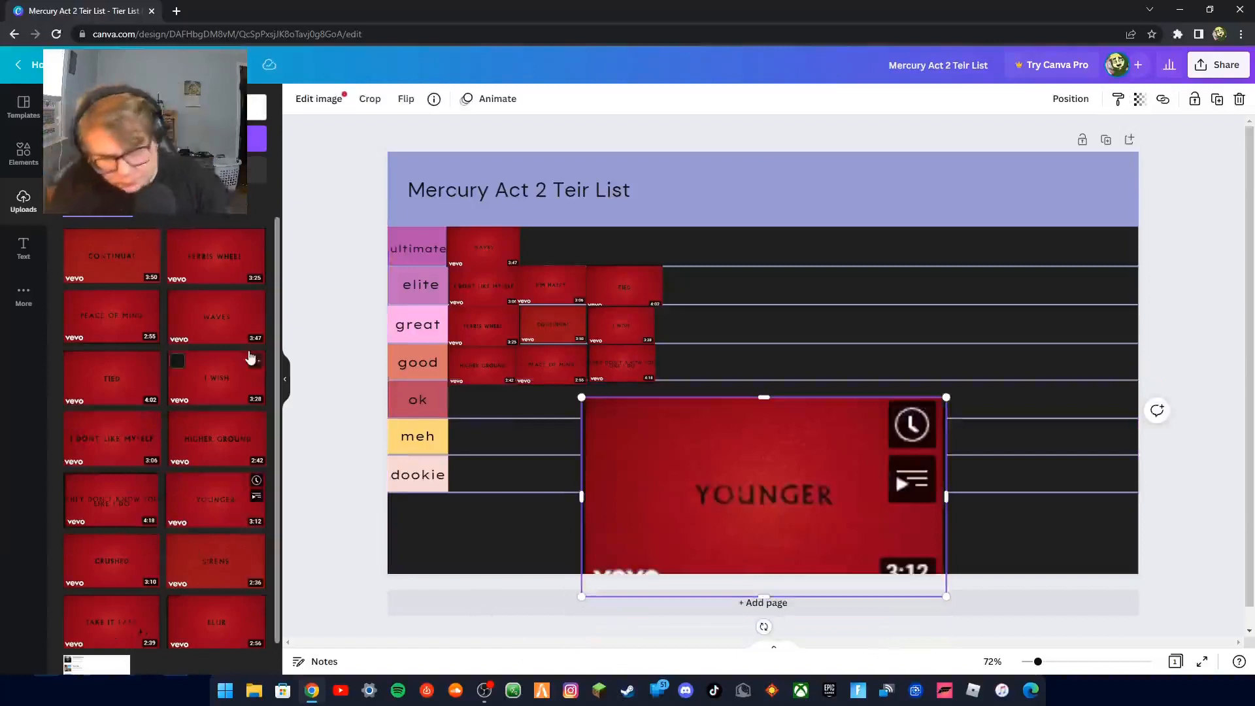
left_click_drag(945, 596, 829, 532)
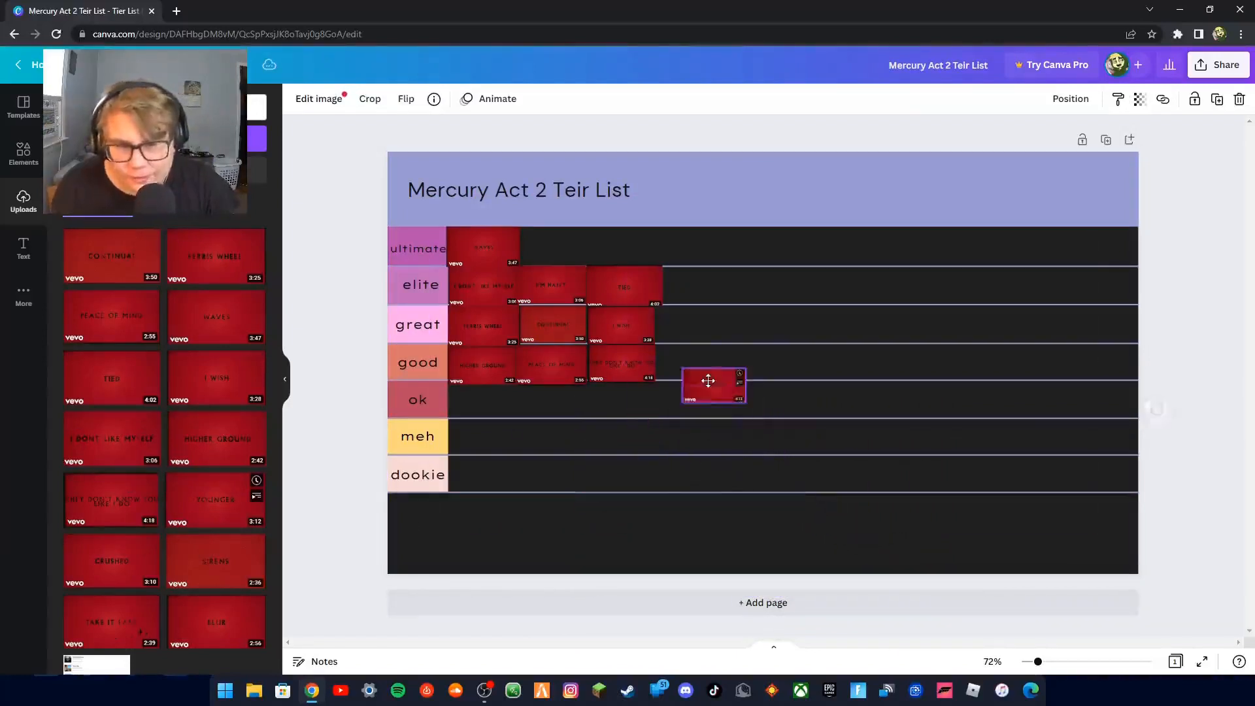
left_click_drag(707, 381, 686, 325)
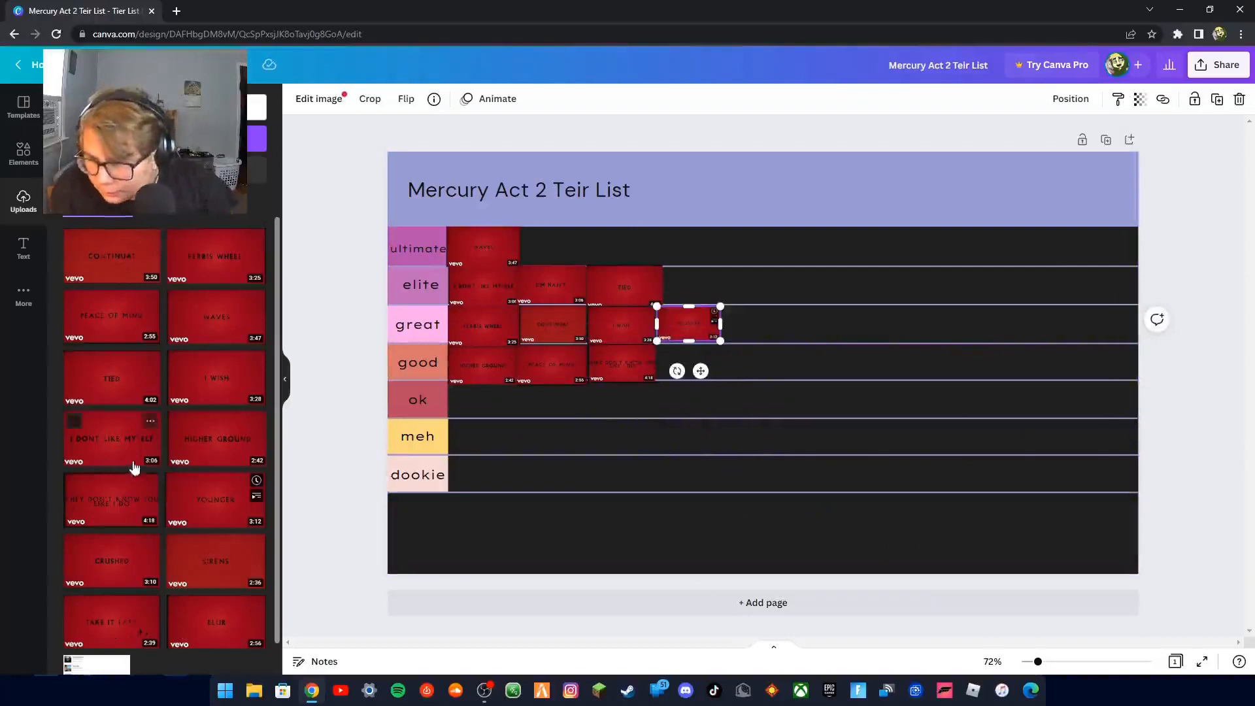
- Shrink the Crushed thumbnail to tier size and move it to the start of the ok row
scroll("down", 3)
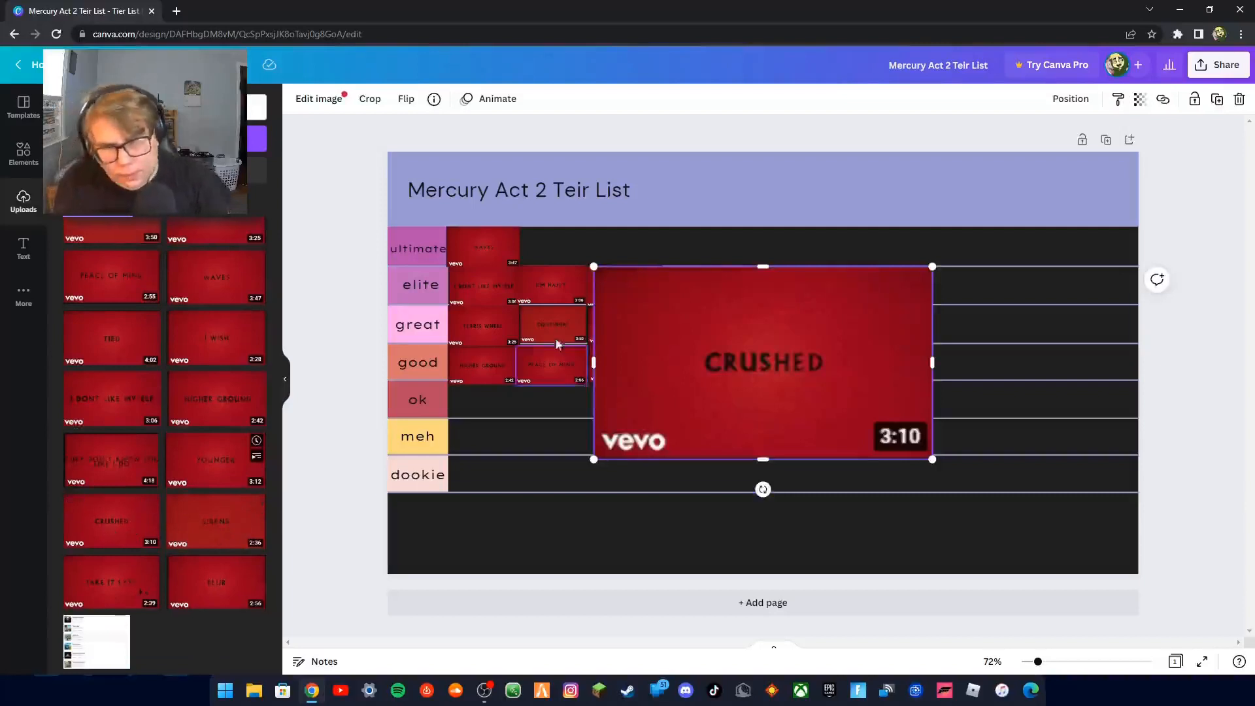
left_click_drag(762, 362, 832, 436)
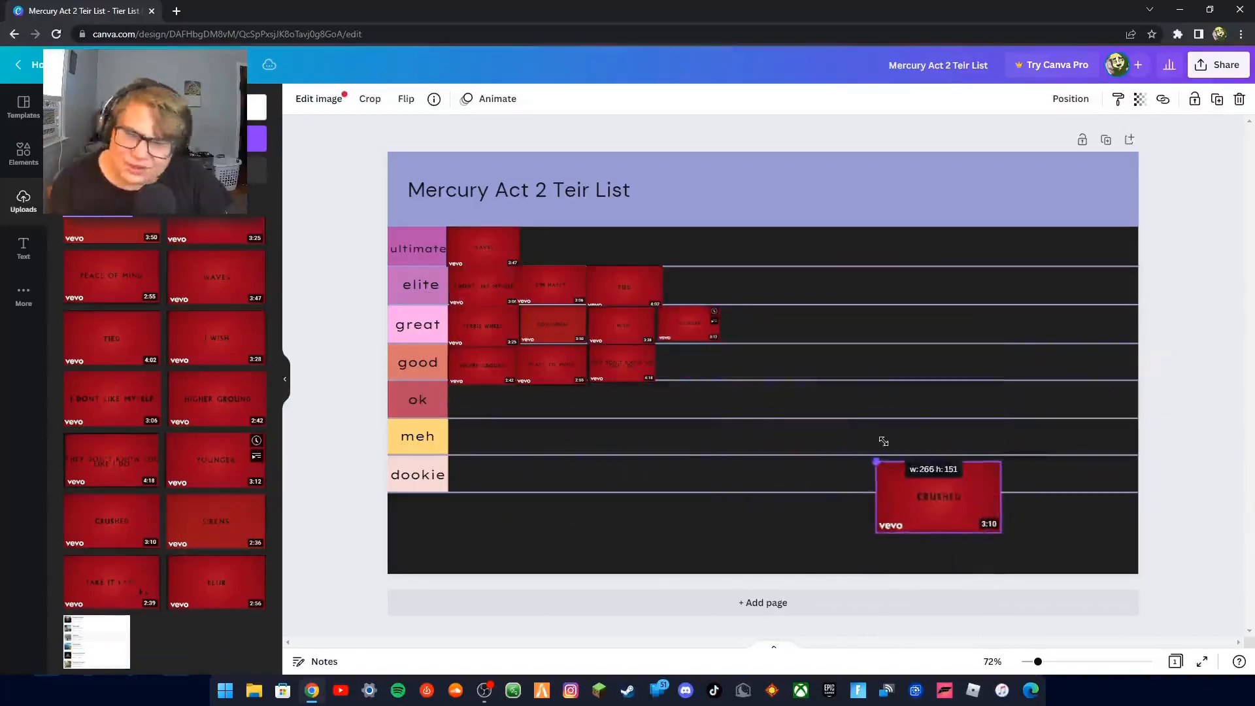
left_click_drag(937, 494, 480, 408)
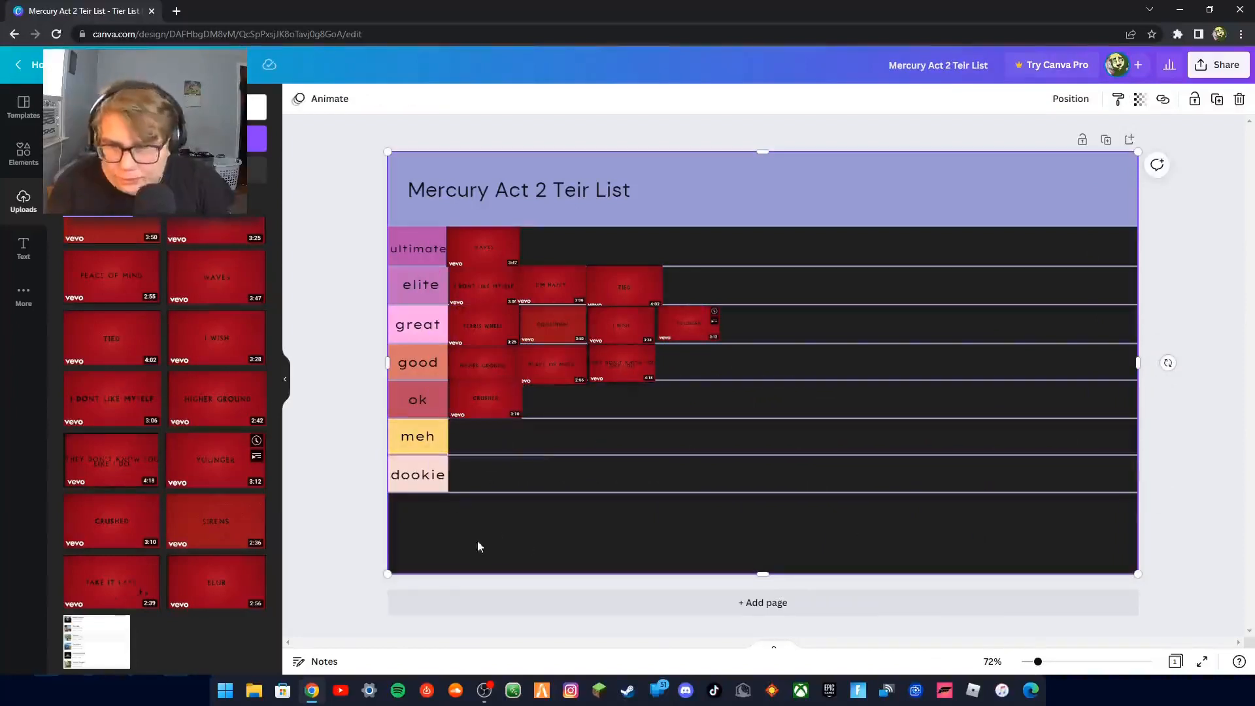
mouse_move(497, 522)
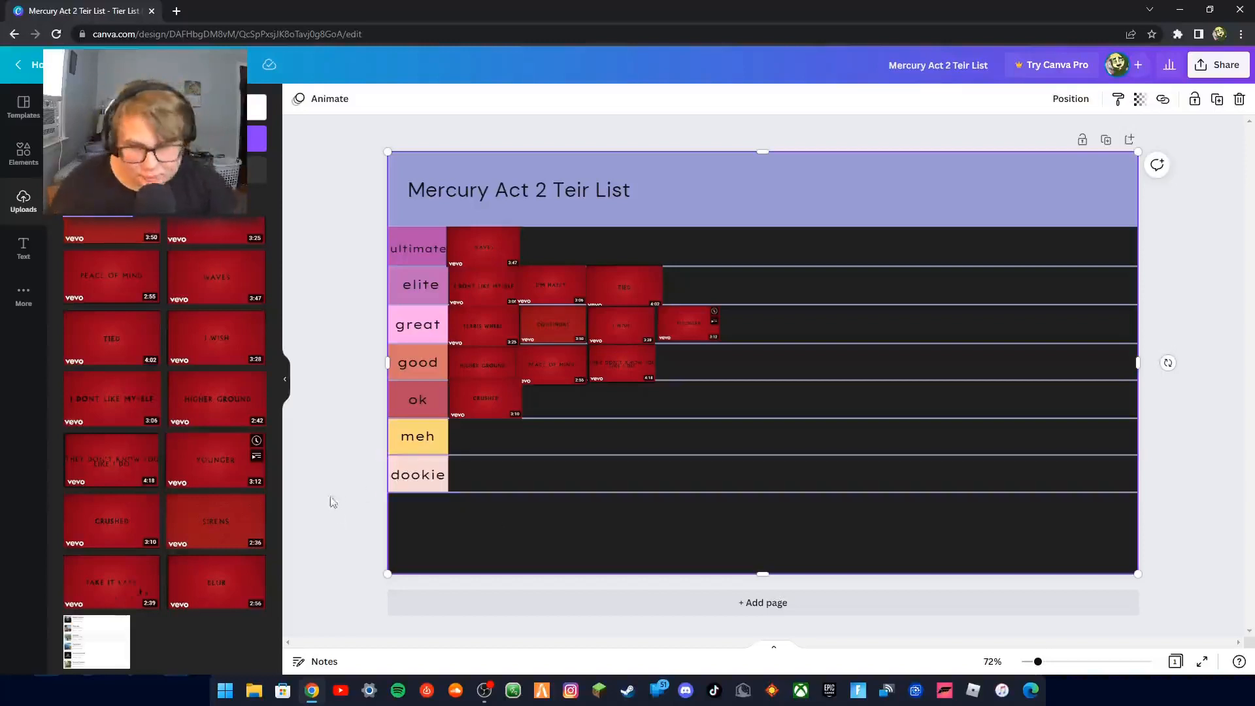
mouse_move(303, 469)
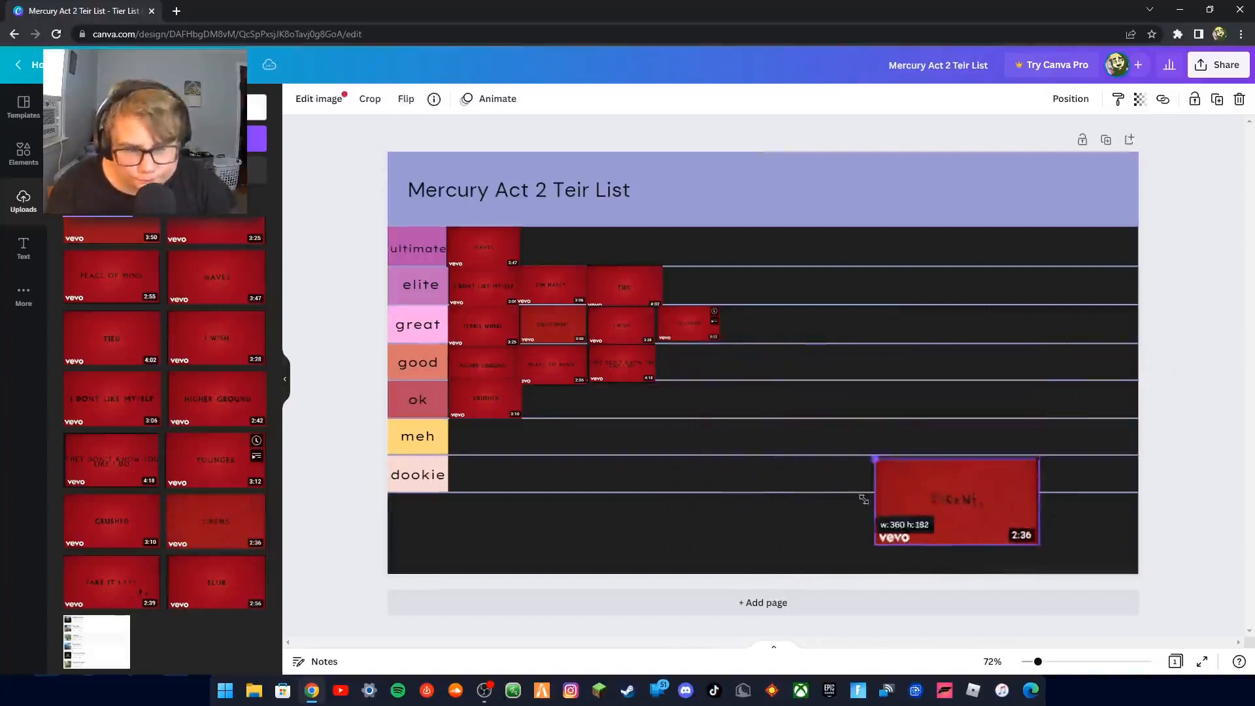
- Shrink the newly added 2:36 thumbnail and line it up at the start of the meh row
left_click_drag(956, 501, 643, 422)
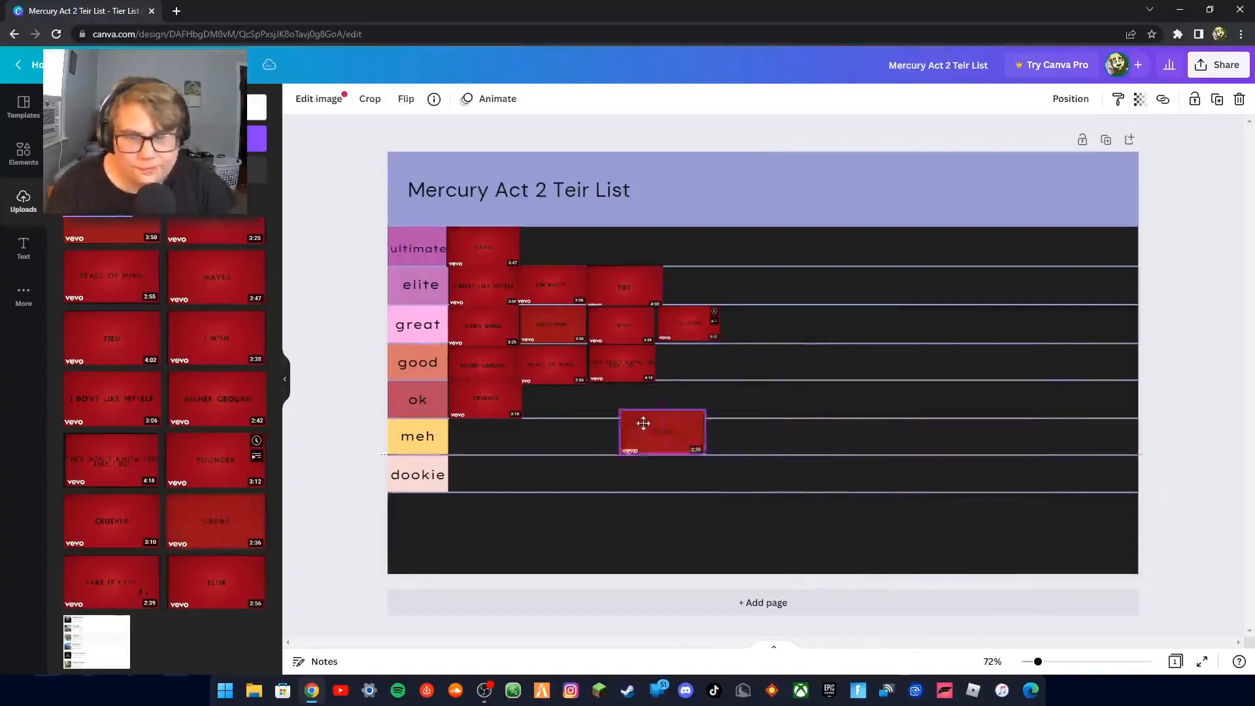
left_click_drag(660, 433, 561, 437)
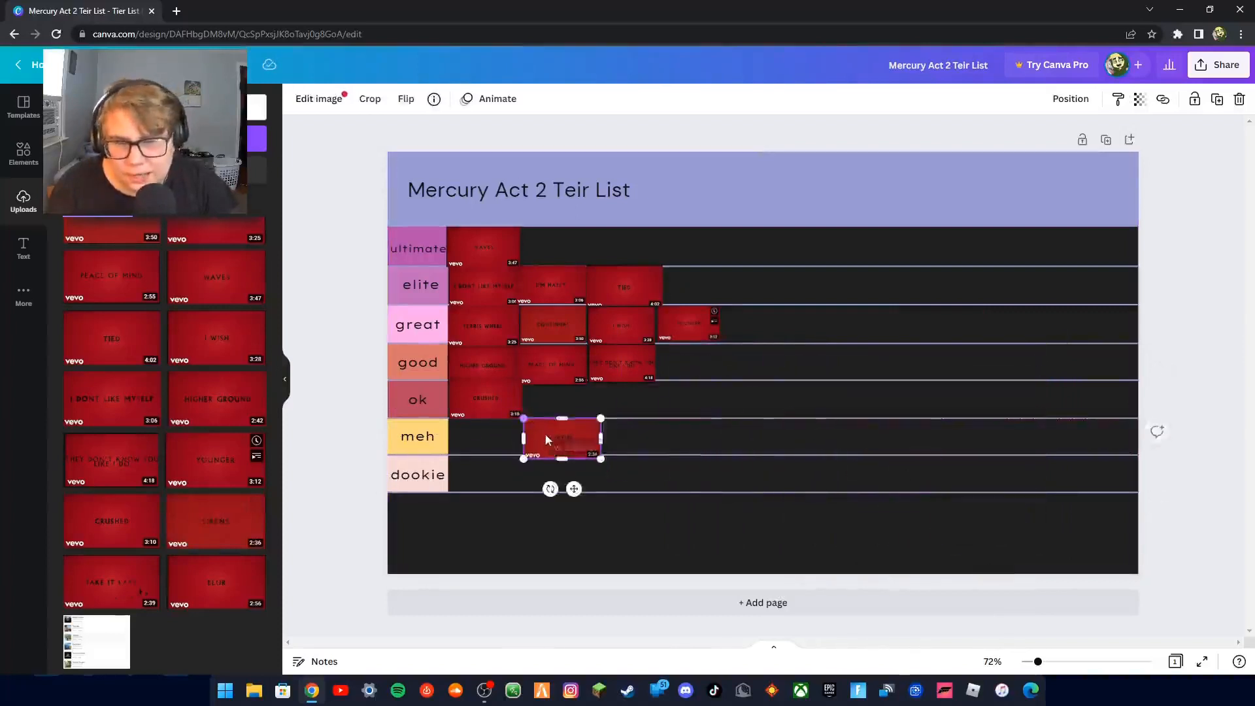
left_click_drag(561, 438, 486, 438)
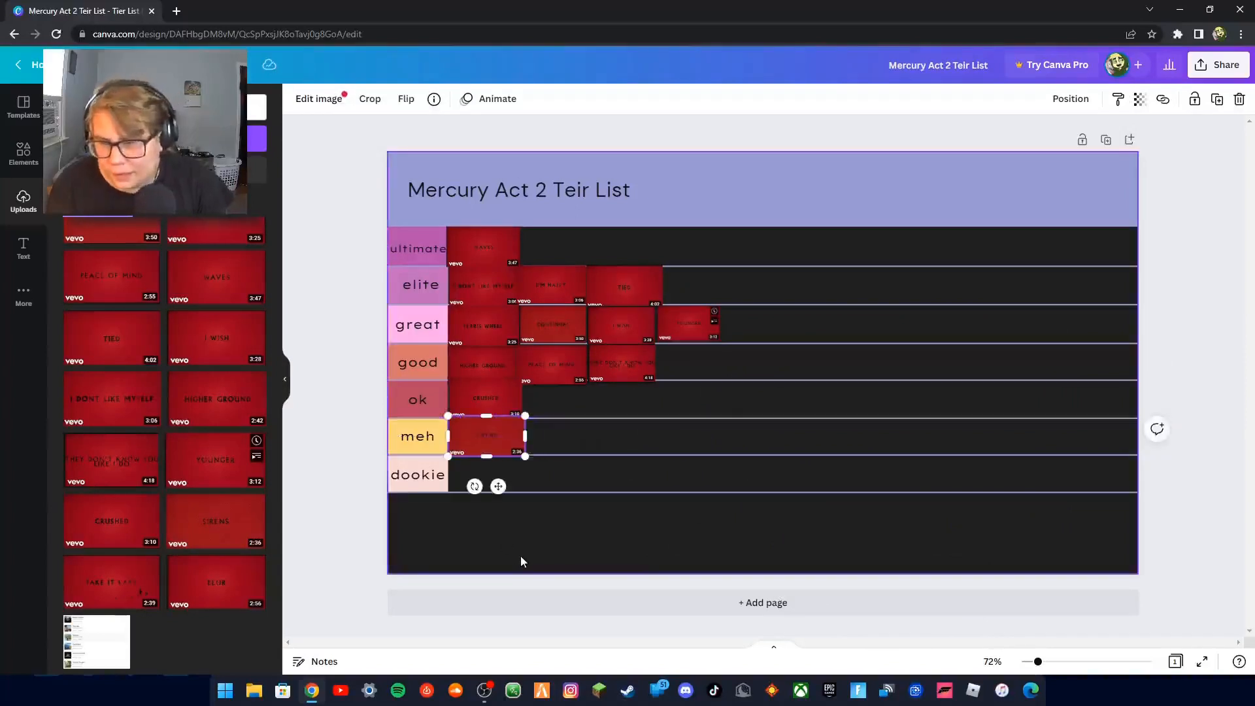
mouse_move(523, 543)
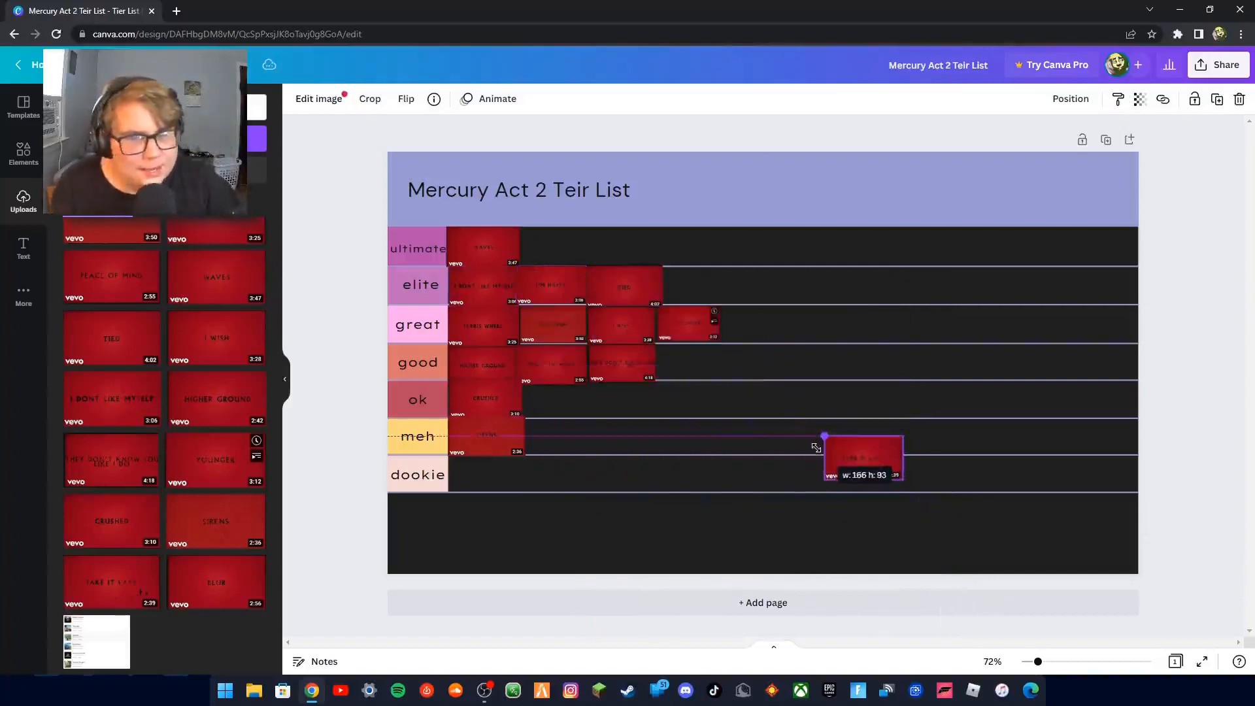
- Place the second shrunken thumbnail beside Crushed in the ok row
left_click_drag(863, 458, 558, 399)
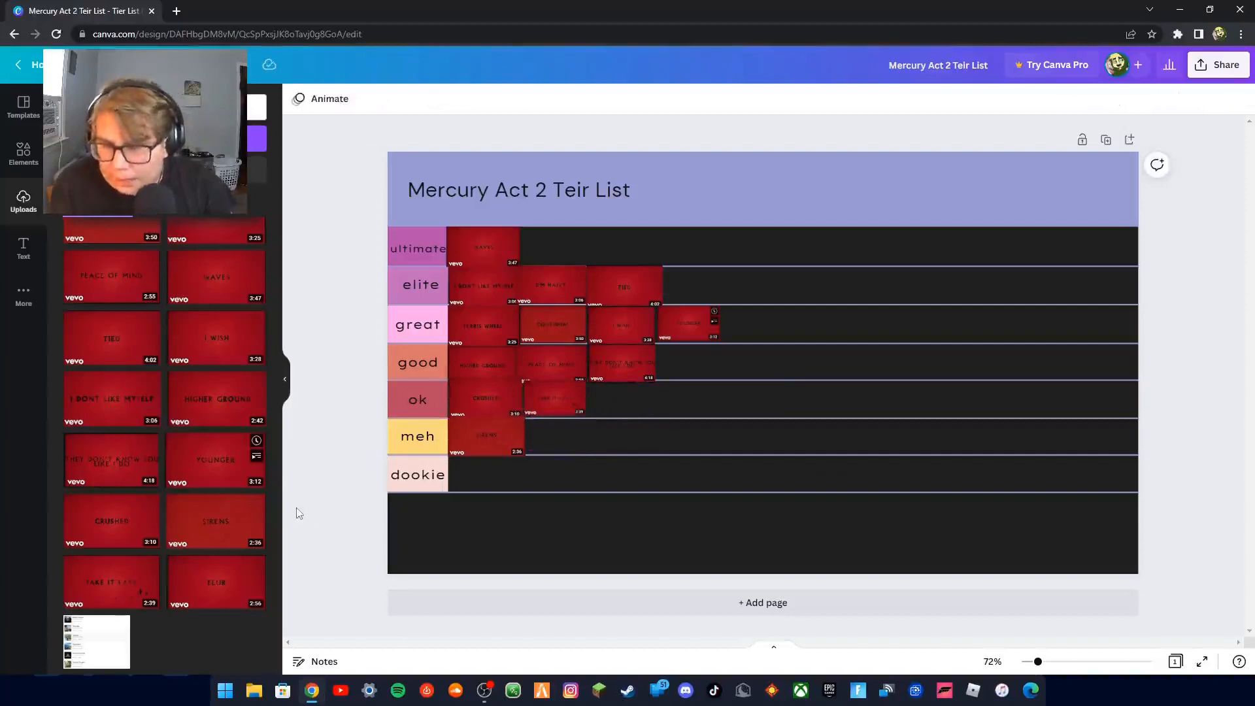
- Add Blur, shrink it to tier size and set it as the fifth entry at the end of the great row
left_click(120, 625)
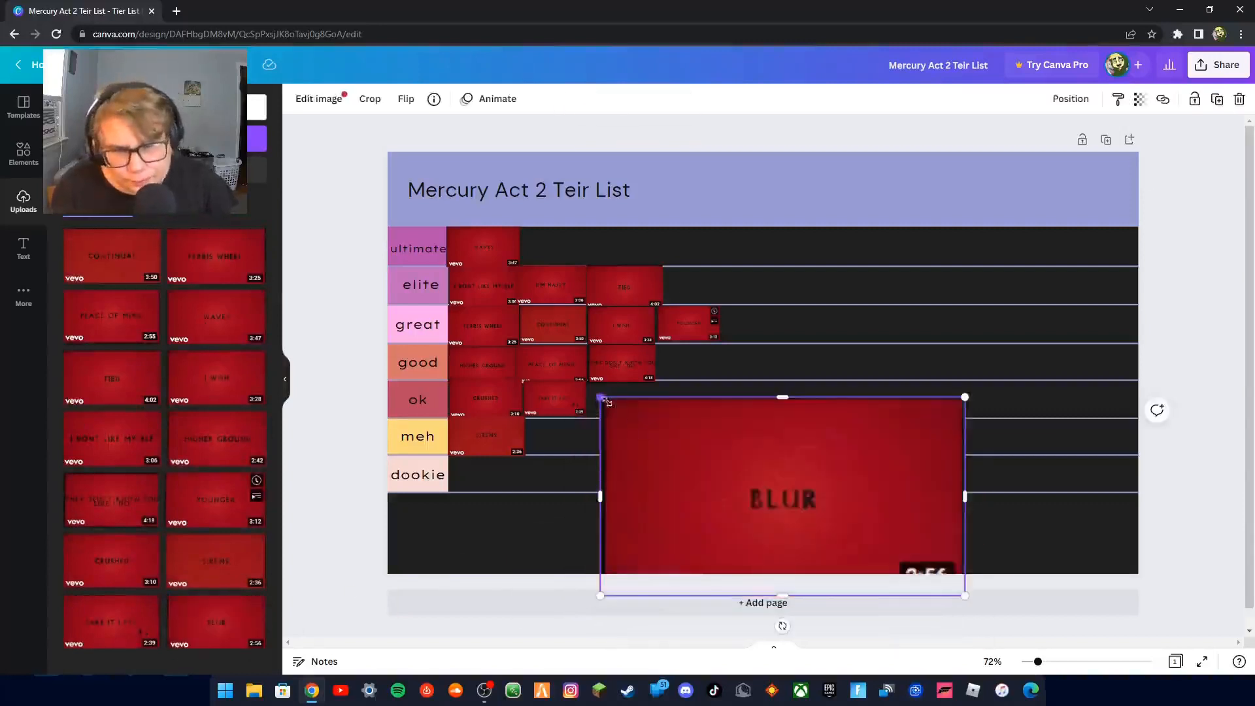
left_click_drag(602, 398, 698, 429)
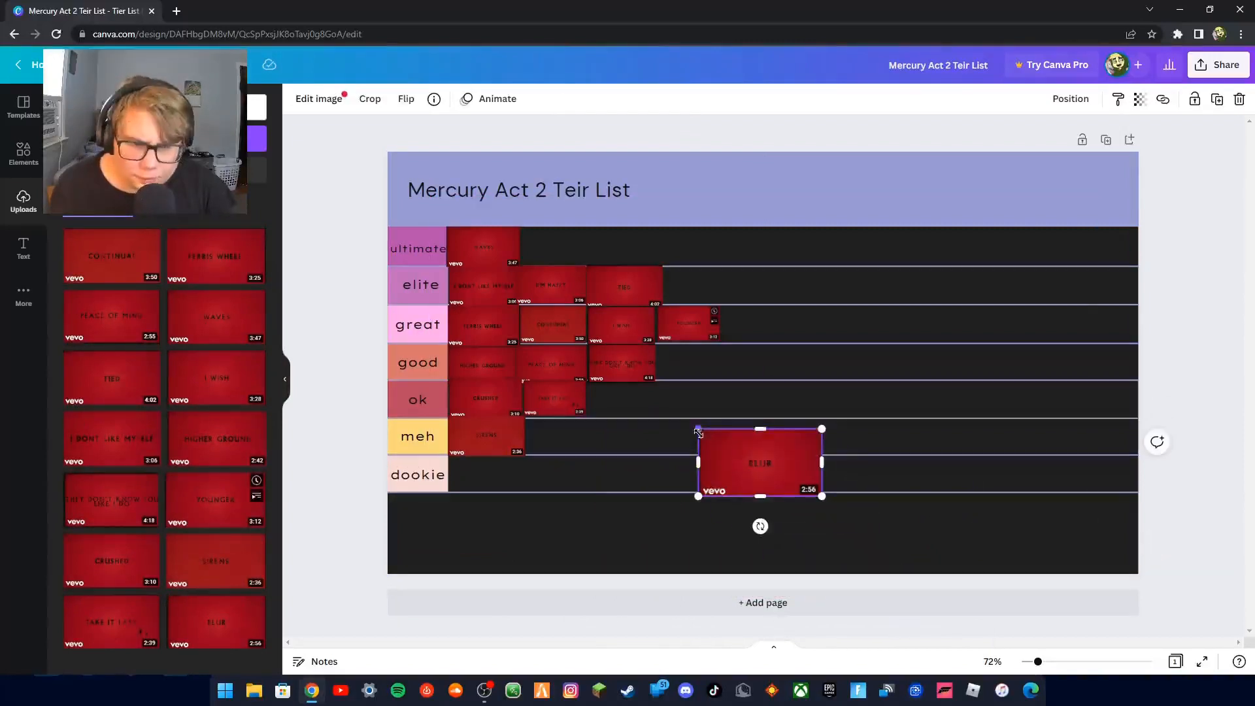
left_click_drag(758, 463, 783, 475)
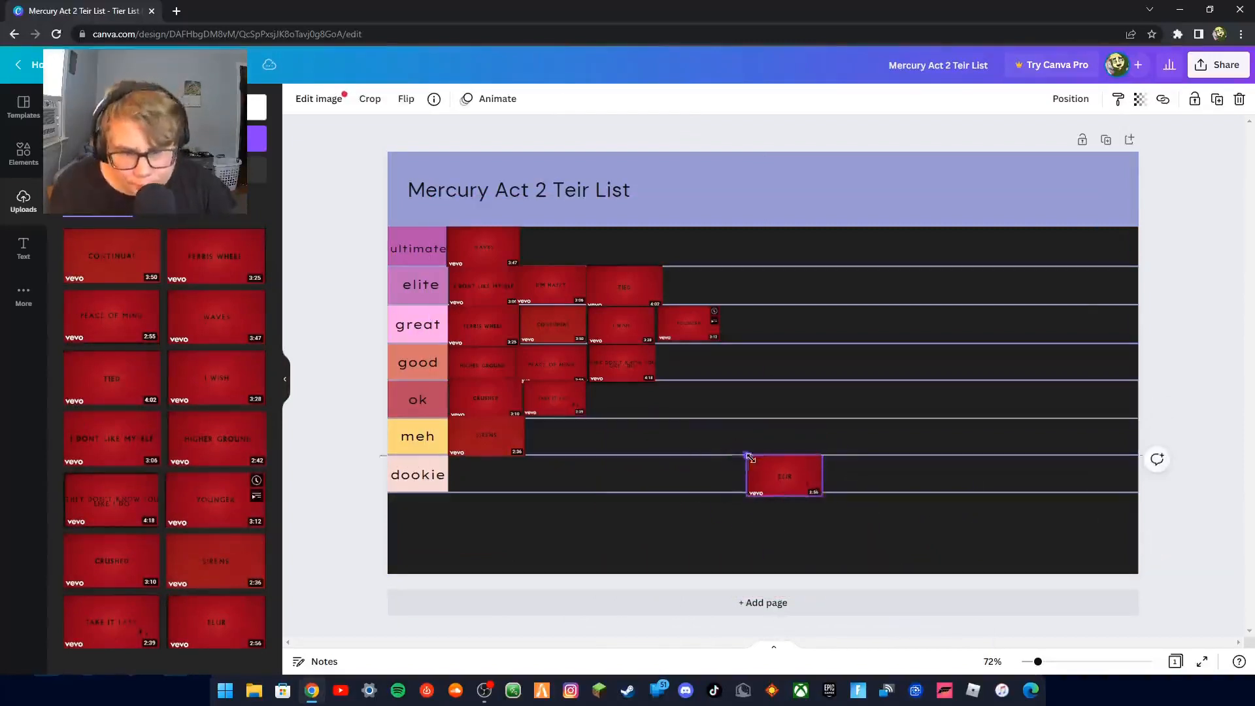
left_click_drag(783, 473, 754, 311)
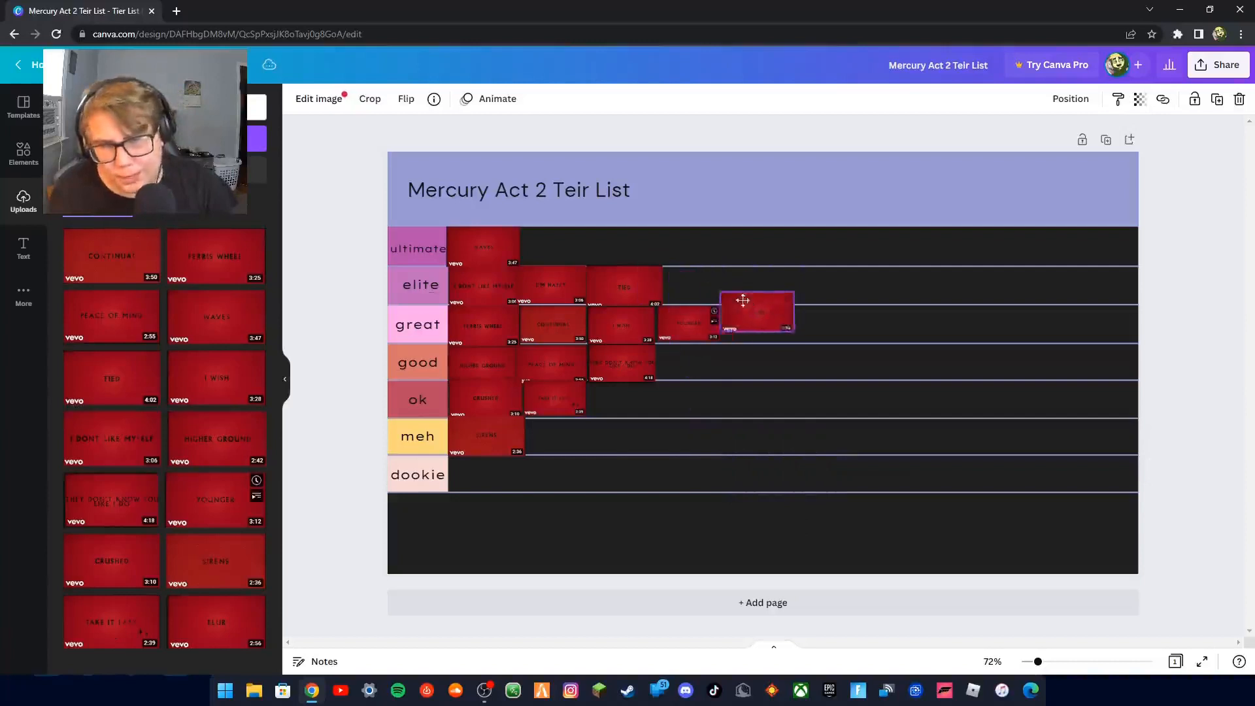
left_click_drag(742, 301, 743, 320)
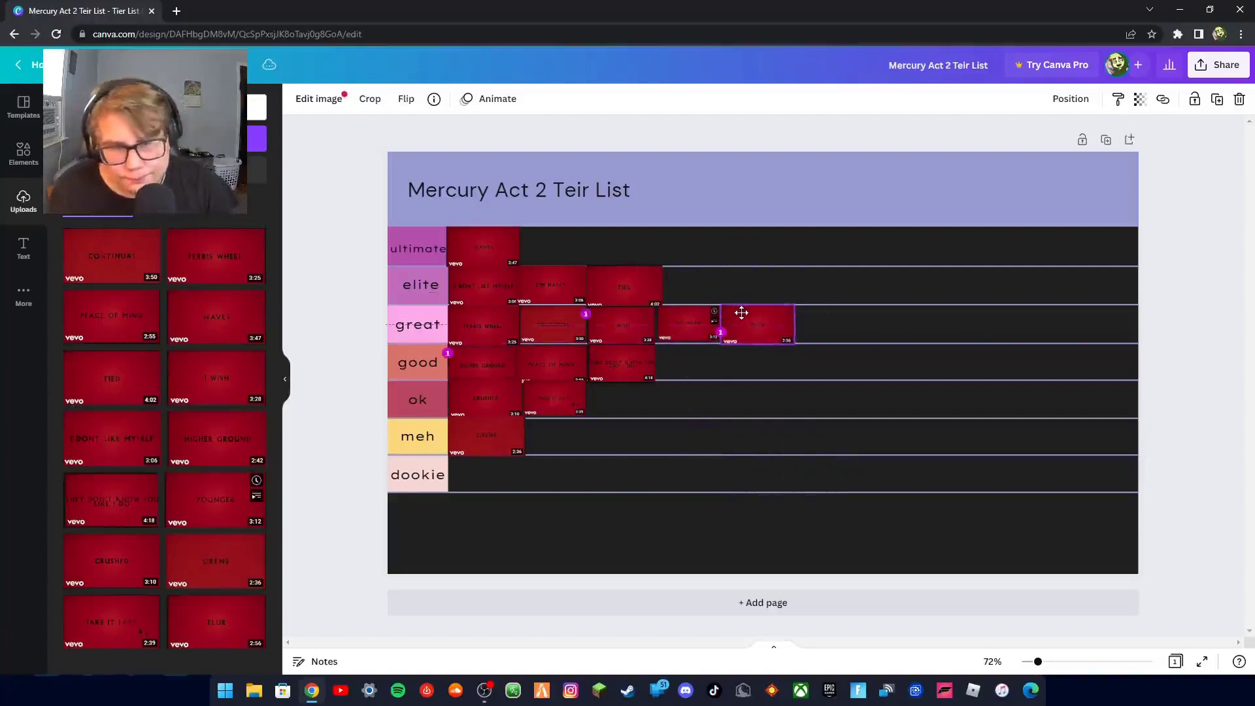
left_click(1200, 337)
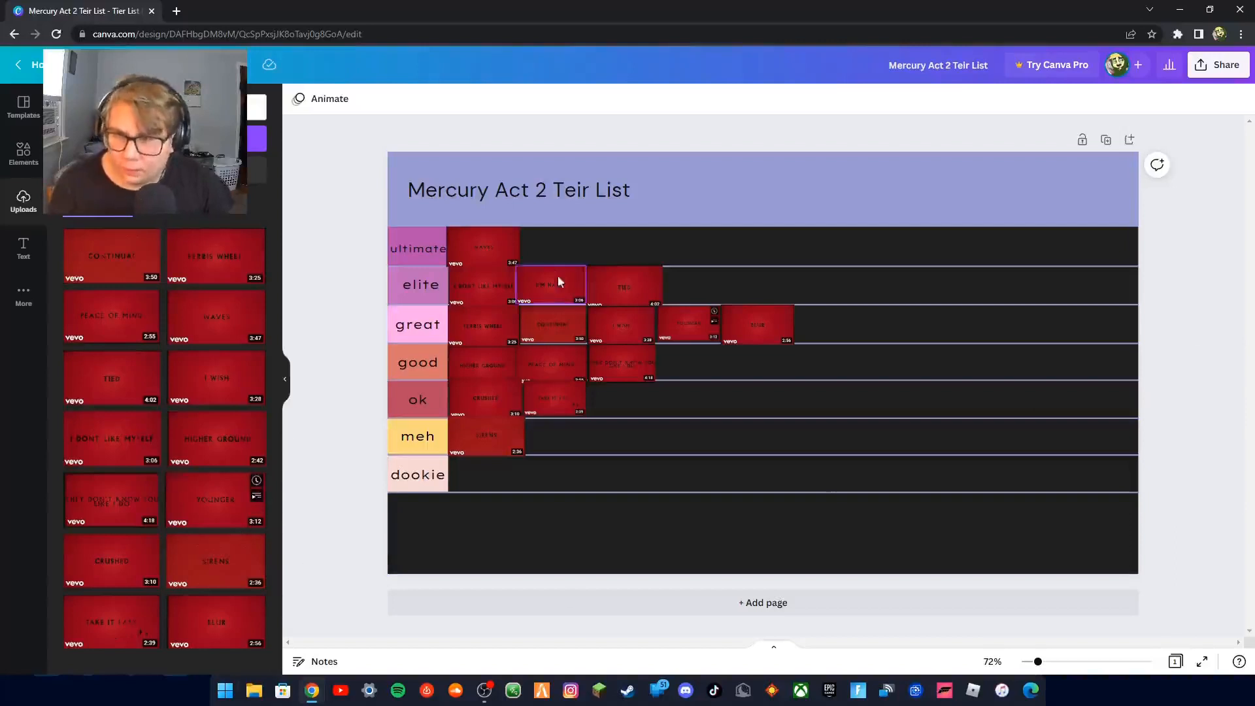
left_click_drag(551, 284, 558, 324)
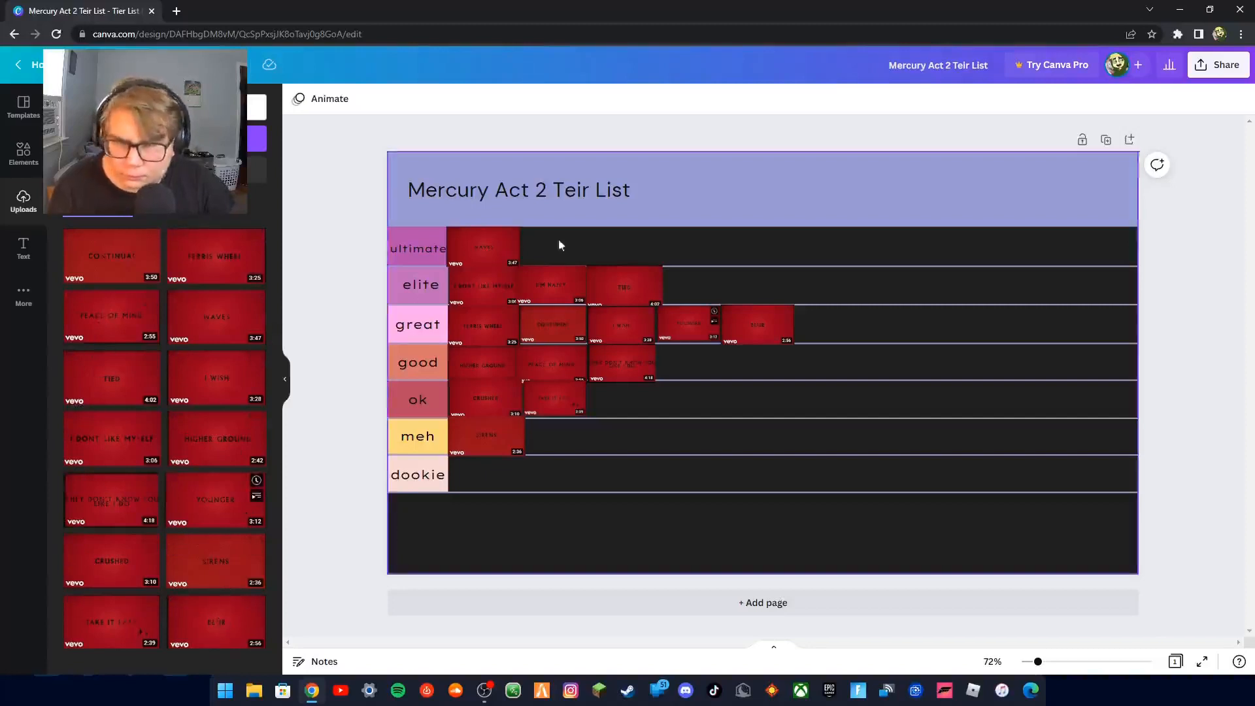
left_click(484, 285)
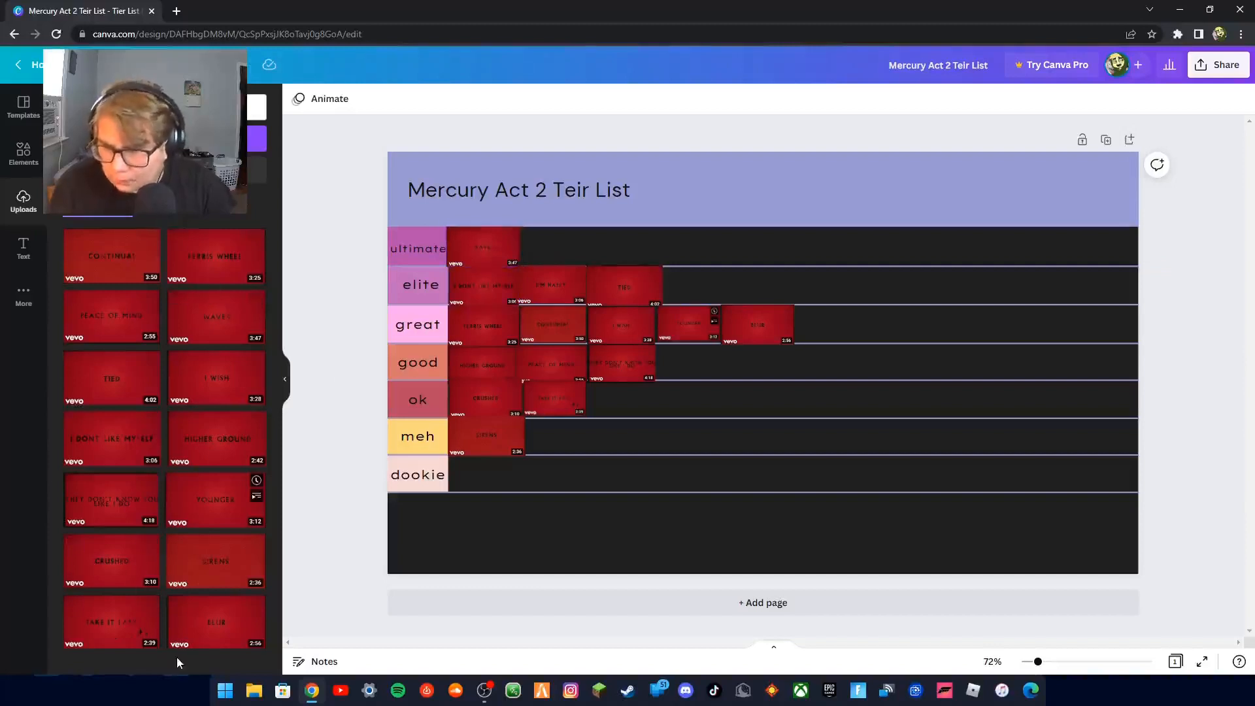
left_click(485, 399)
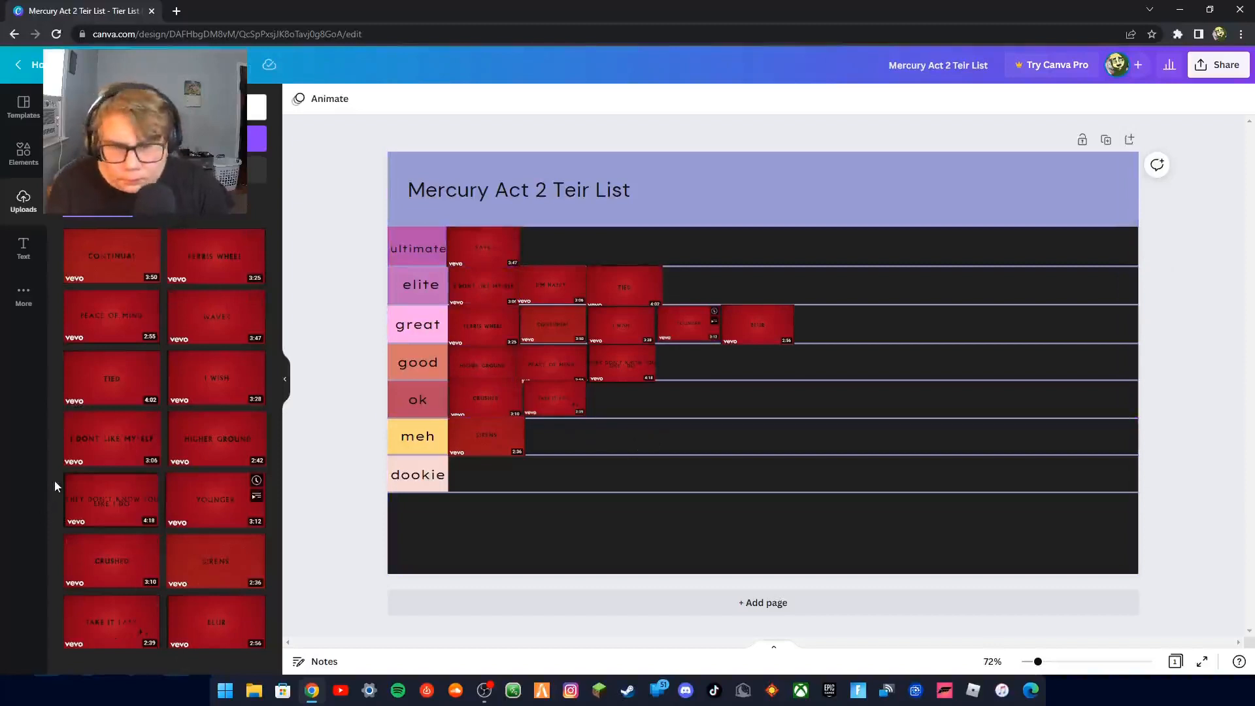
mouse_move(270, 604)
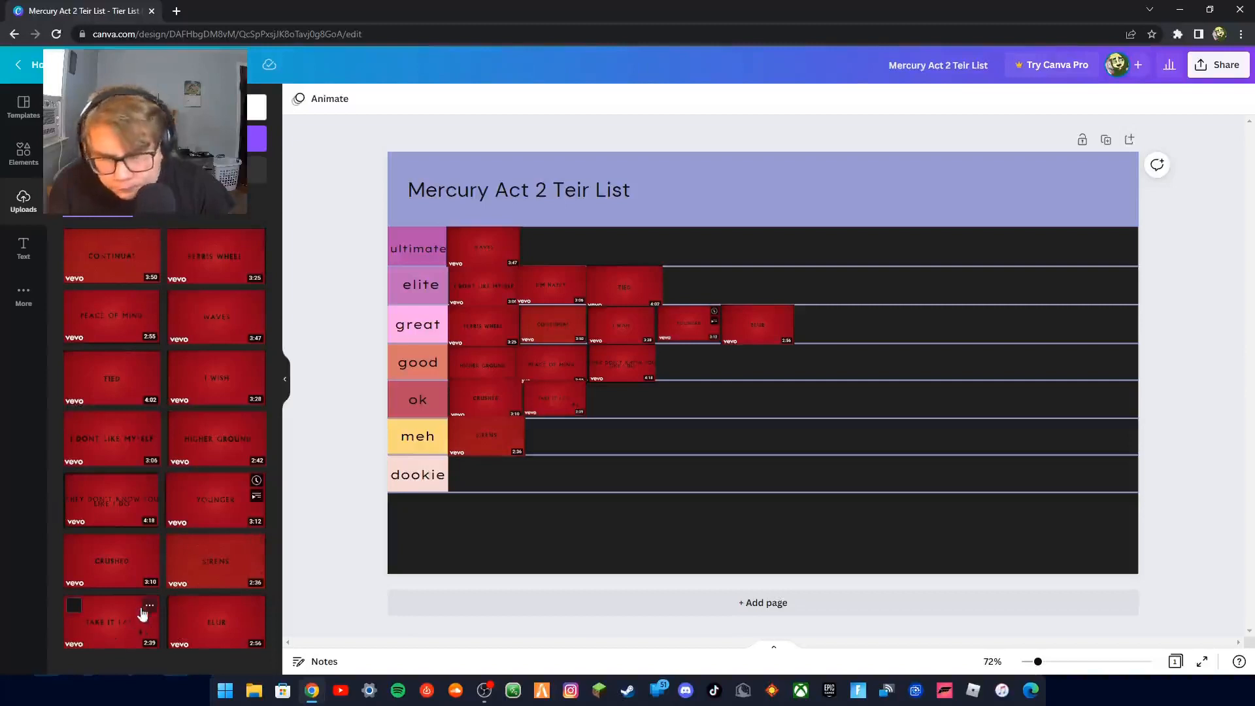
left_click(551, 285)
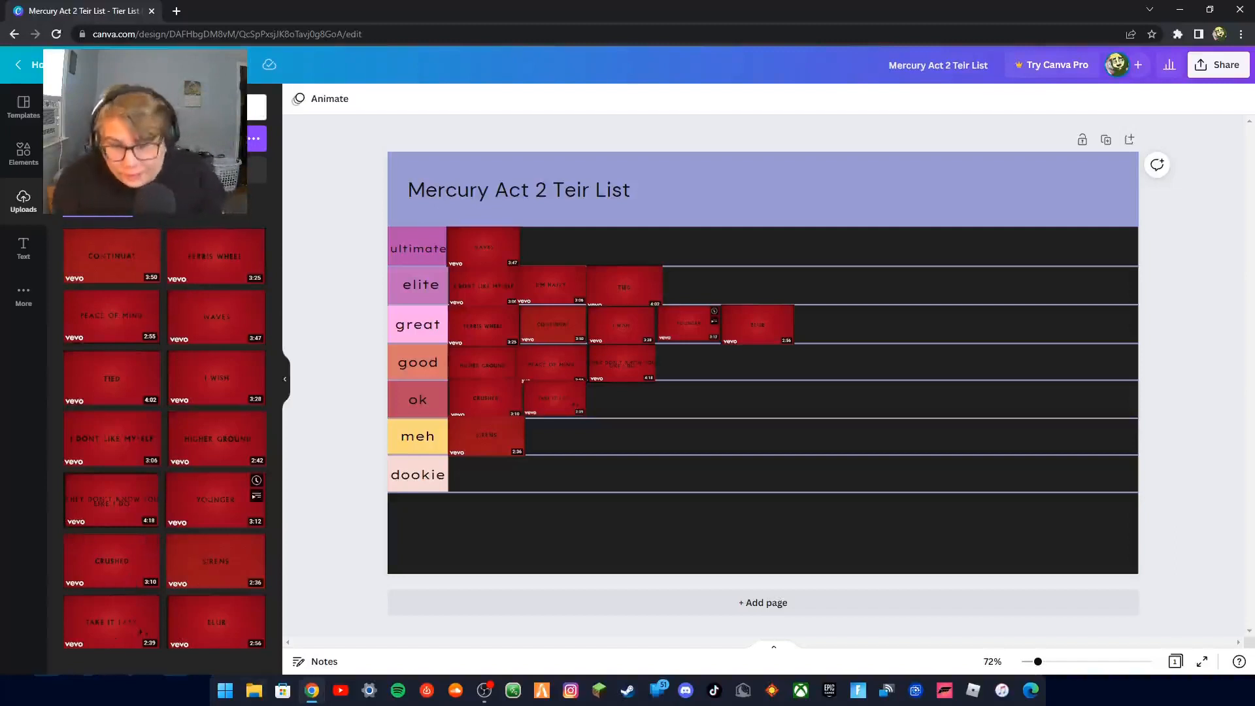
left_click(487, 435)
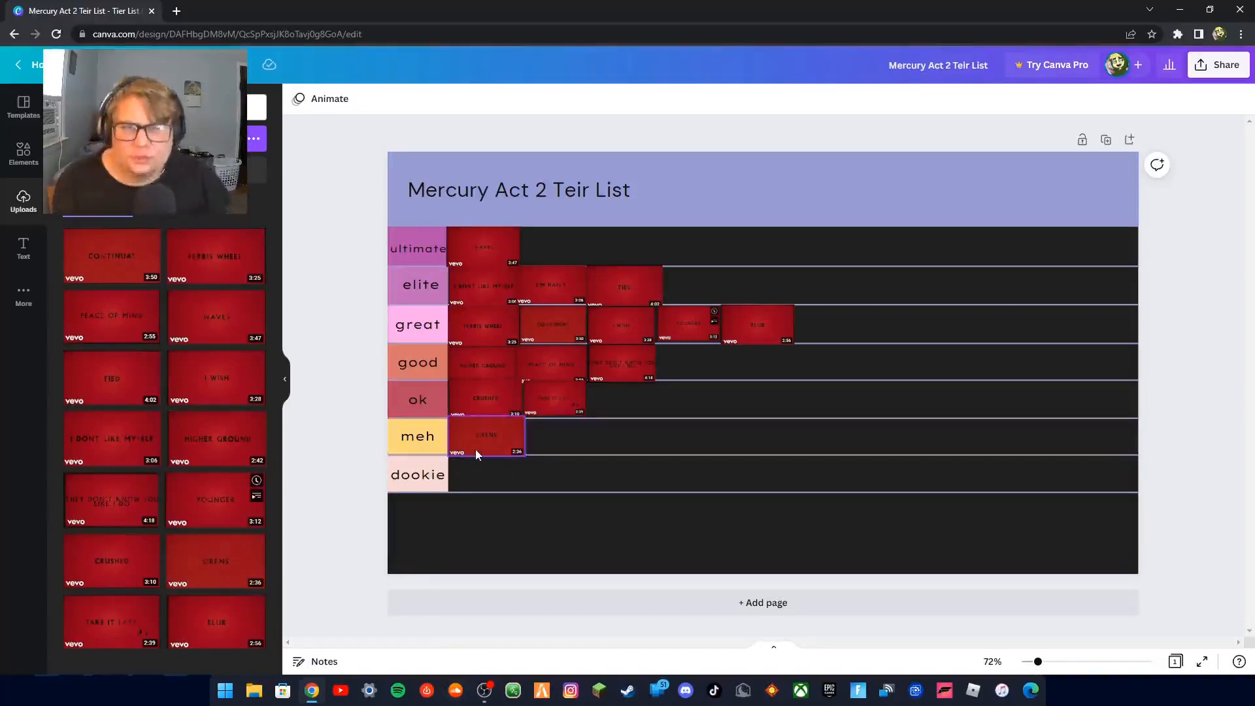